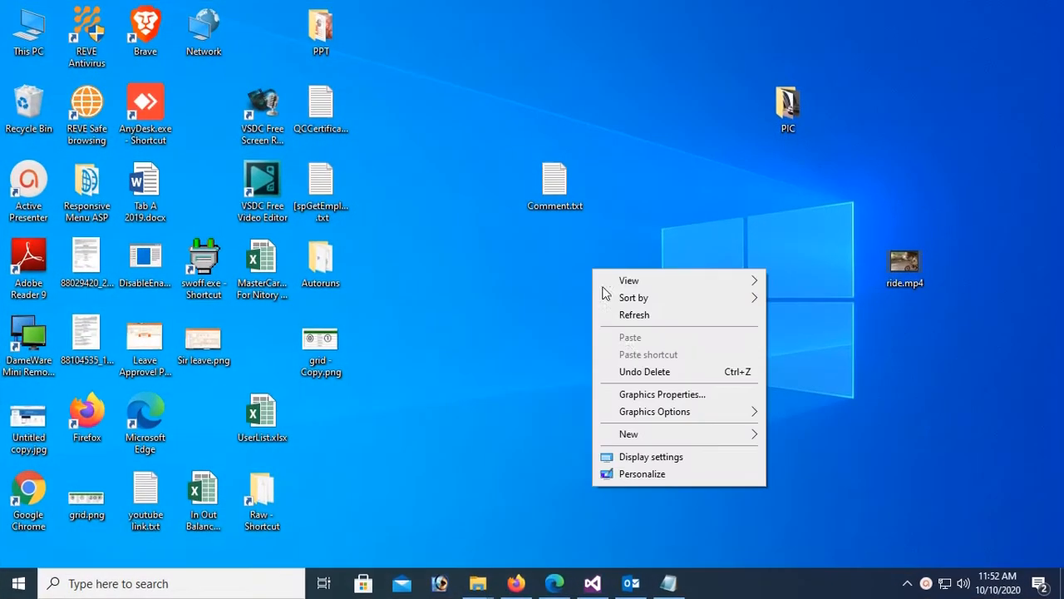
# Create a new folder on the desktop named 'My HTML Tutorial'.
pyautogui.click(629, 434)
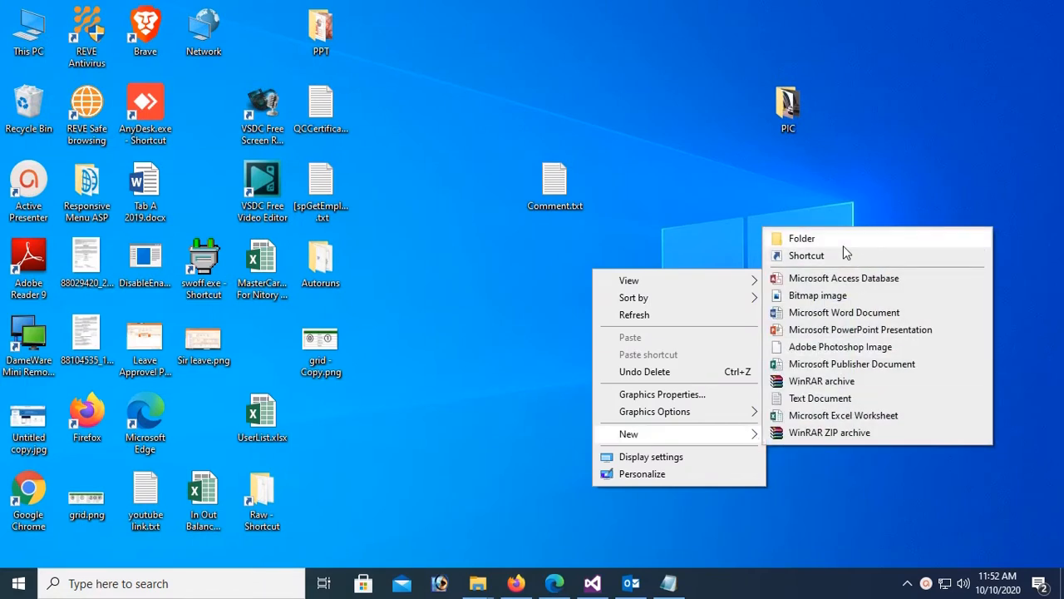
pyautogui.click(800, 237)
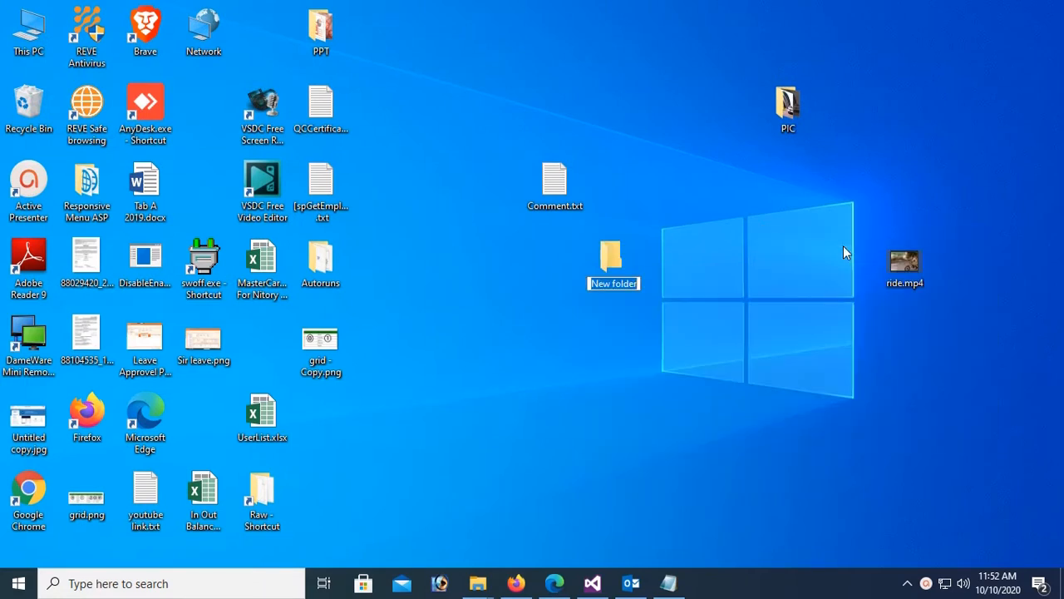
pyautogui.write('My HTML Tutorial')
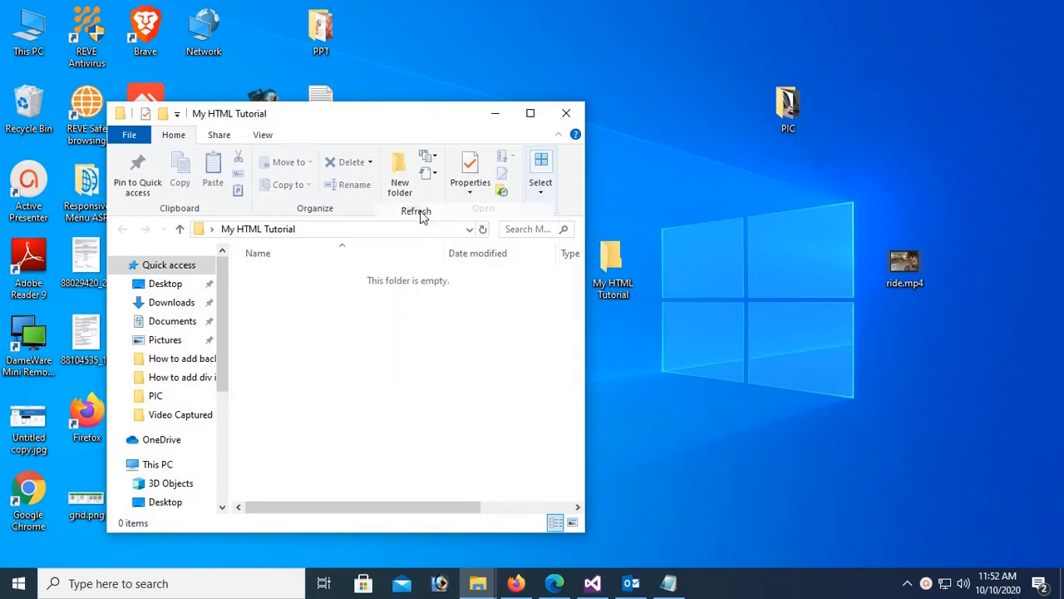
# Drag ride.mp4 from the desktop into the My HTML Tutorial folder window.
pyautogui.click(905, 262)
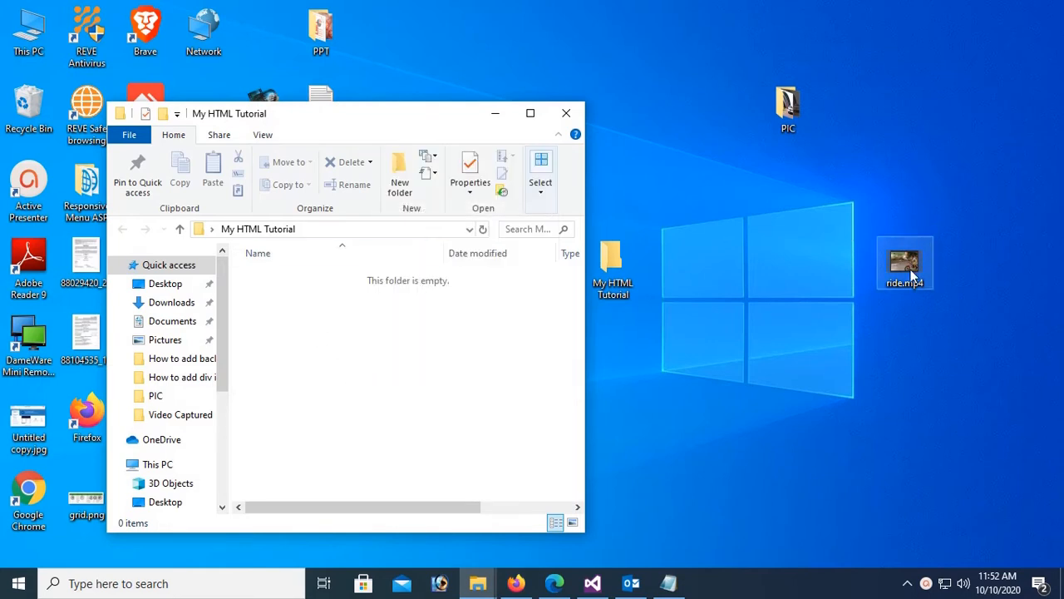
pyautogui.moveTo(905, 263); pyautogui.dragTo(420, 353)
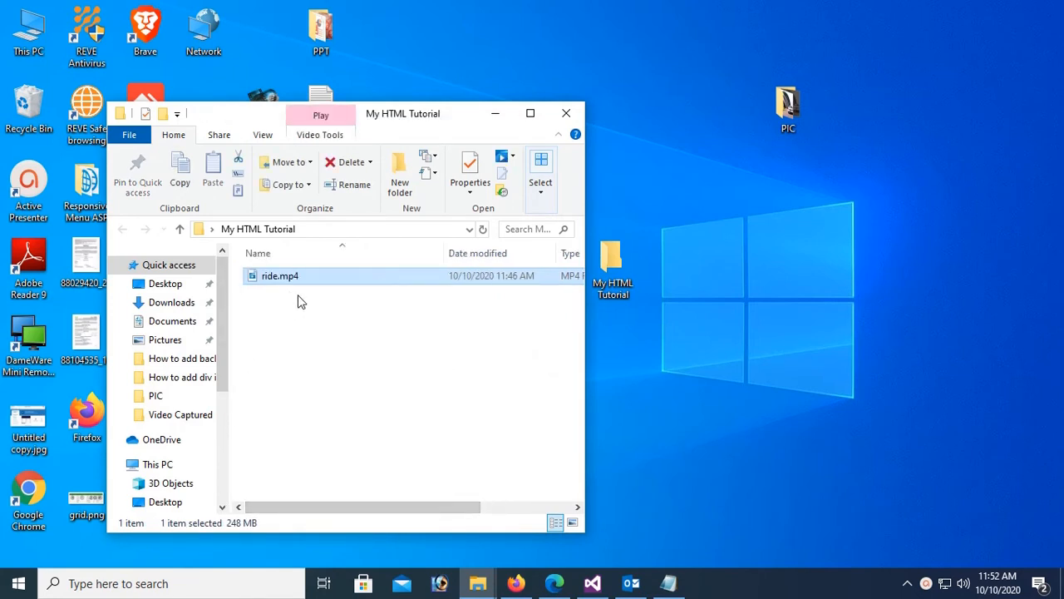
pyautogui.click(573, 522)
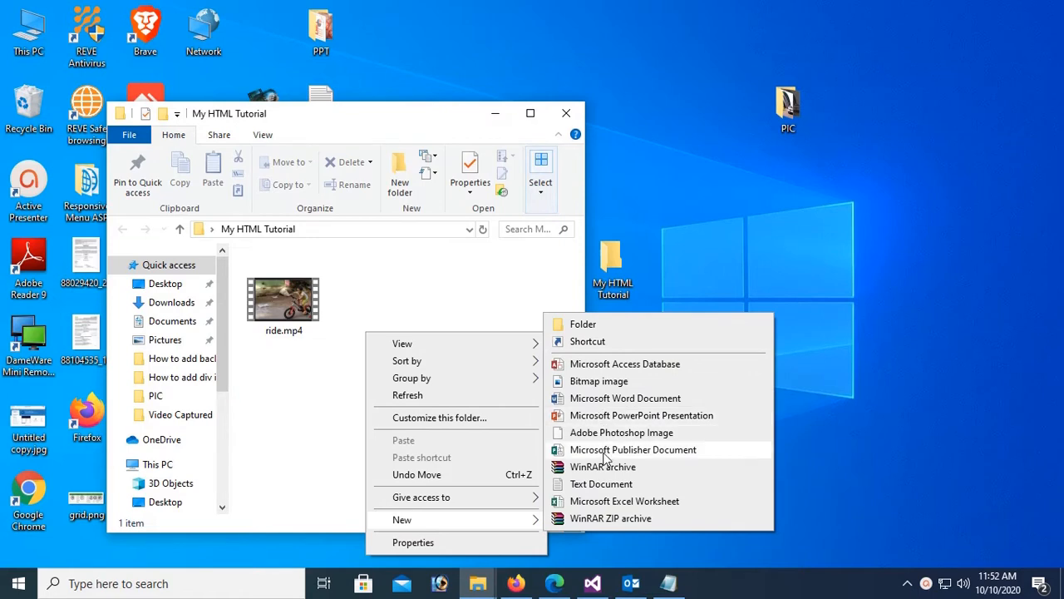
# Create a new text document in the folder and rename it VideoTag.html, accepting the extension change.
pyautogui.click(601, 483)
pyautogui.write('VideoTag.ht')
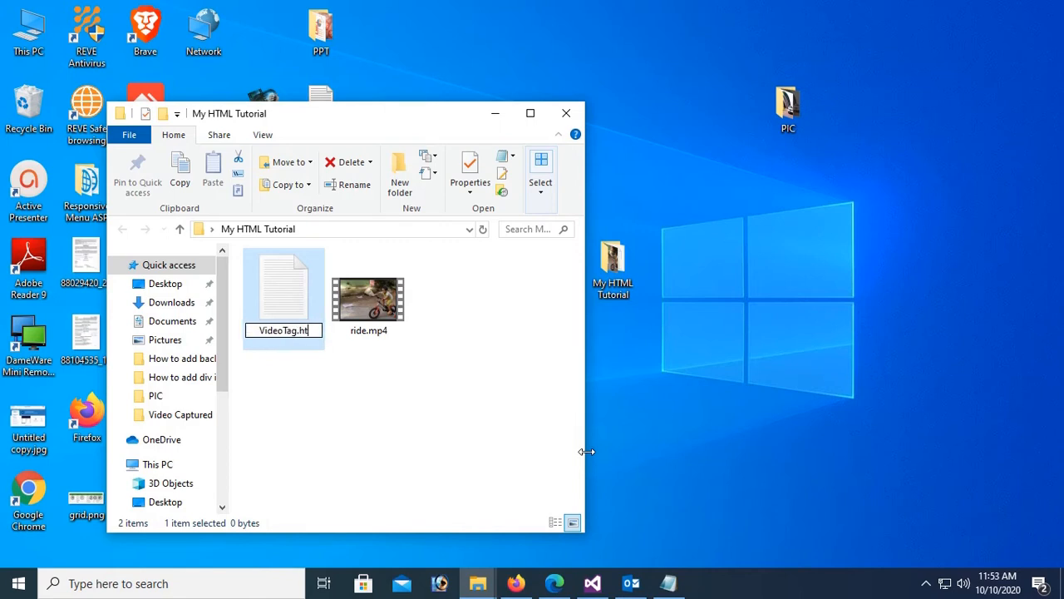
pyautogui.write('ml')
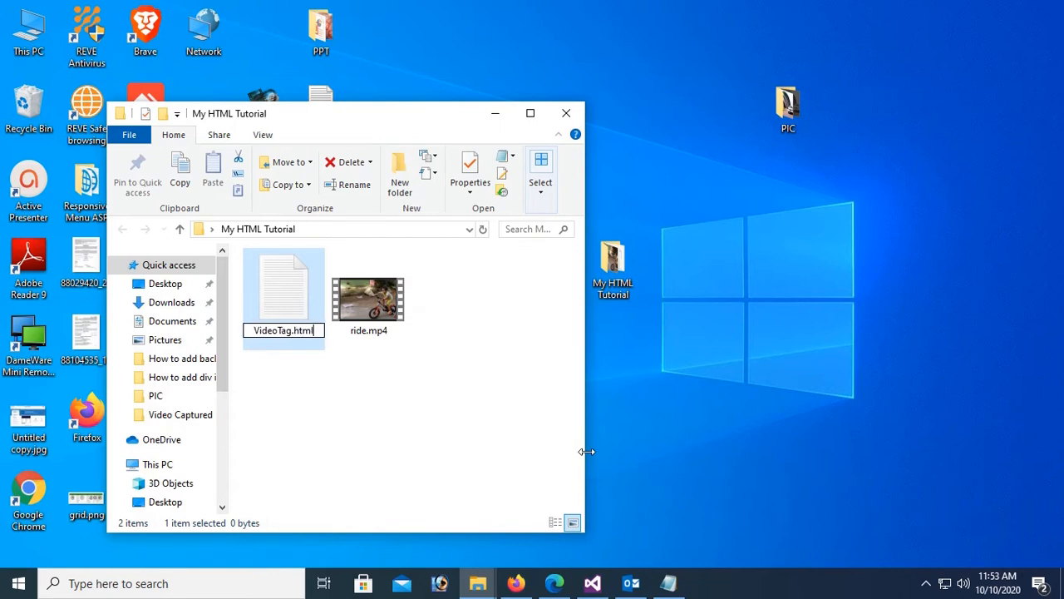
pyautogui.press('enter')
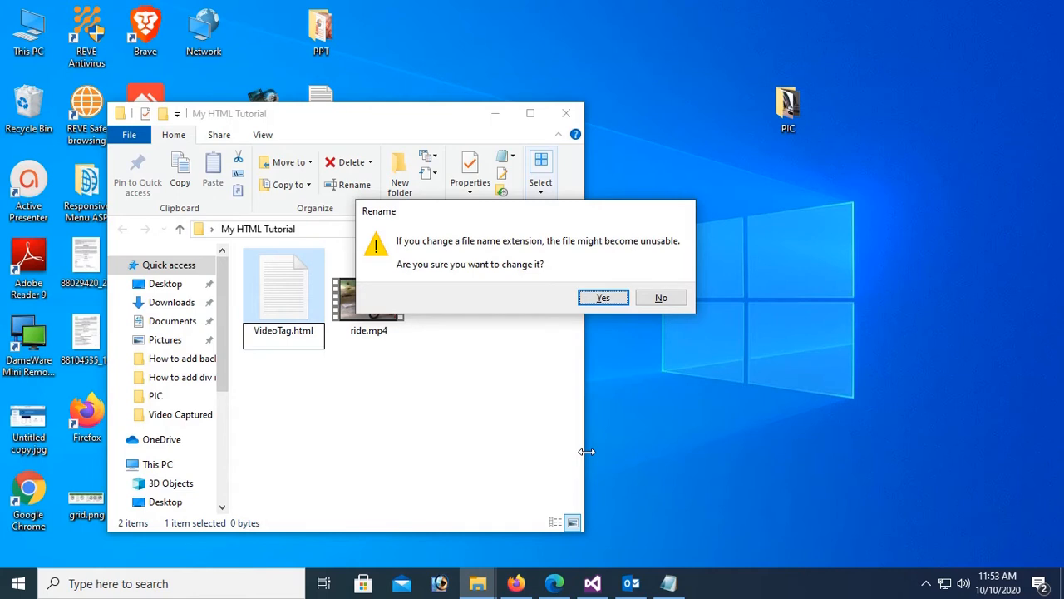
pyautogui.moveTo(579, 463)
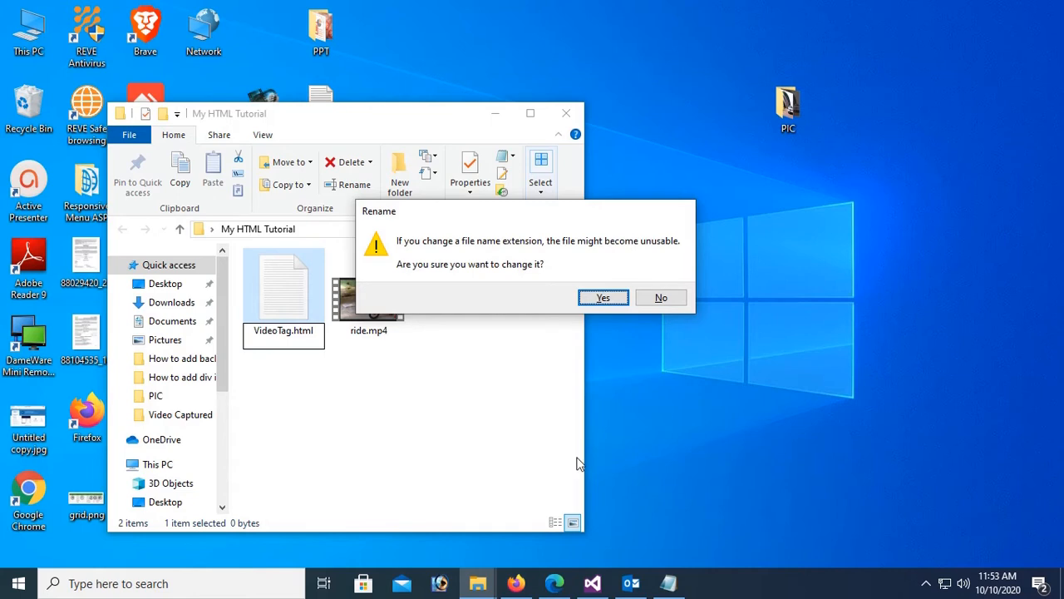
pyautogui.click(602, 297)
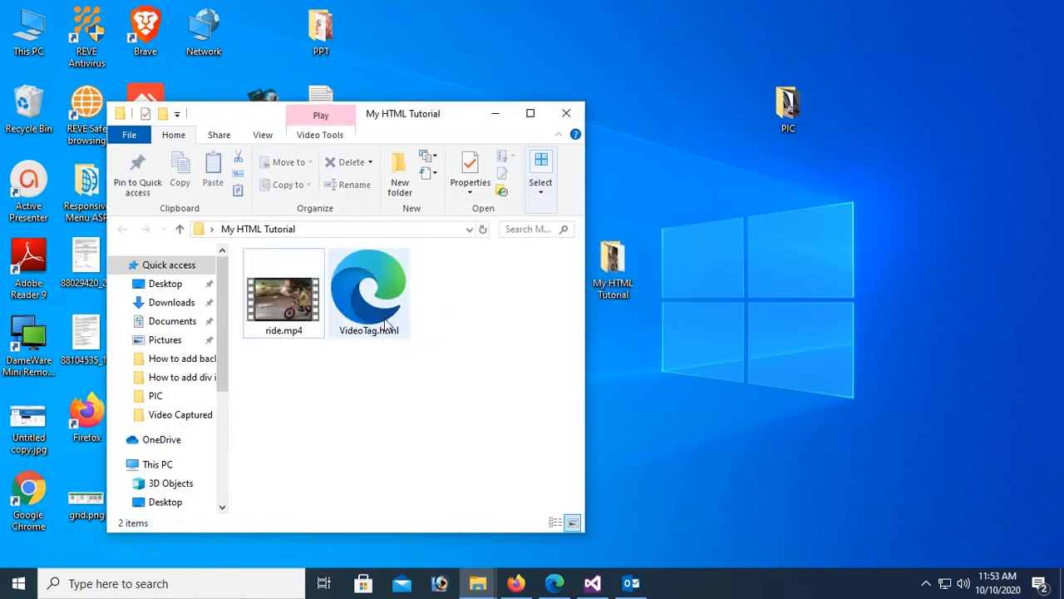
# Open VideoTag.html with Notepad.
pyautogui.rightClick(369, 291)
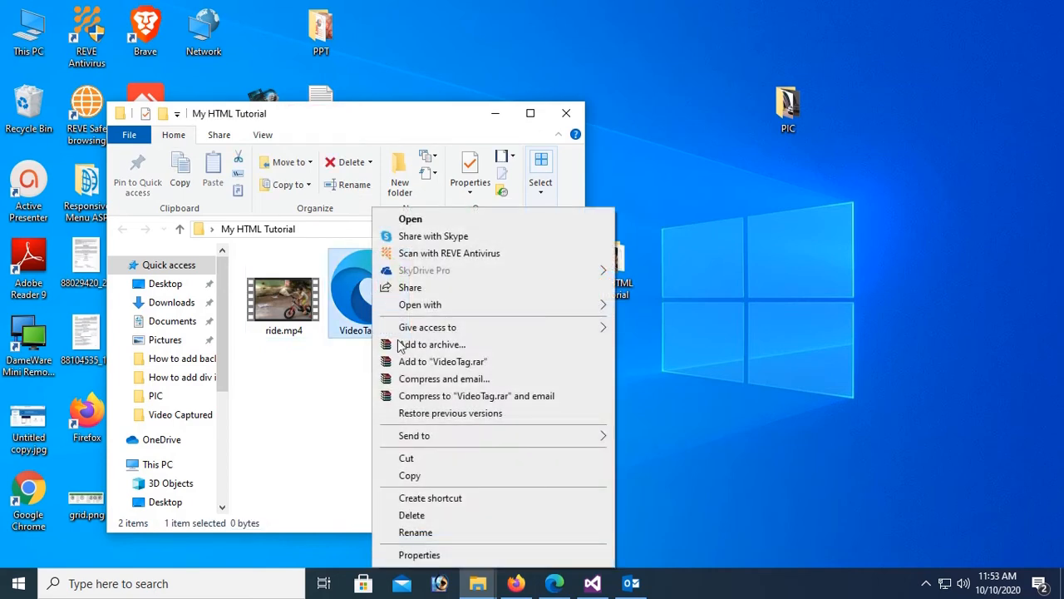
pyautogui.click(419, 304)
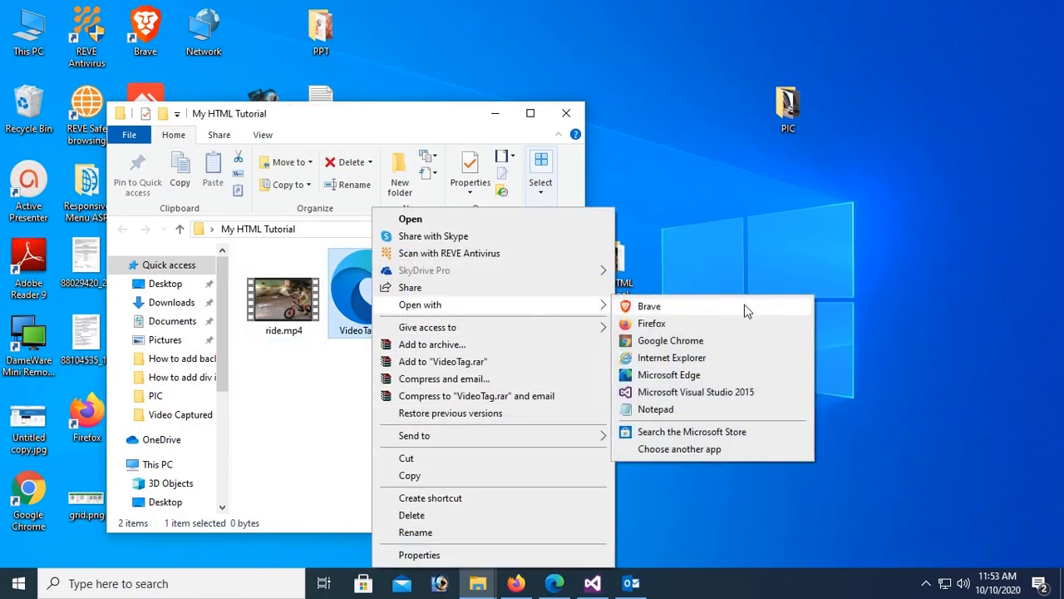
pyautogui.moveTo(673, 409)
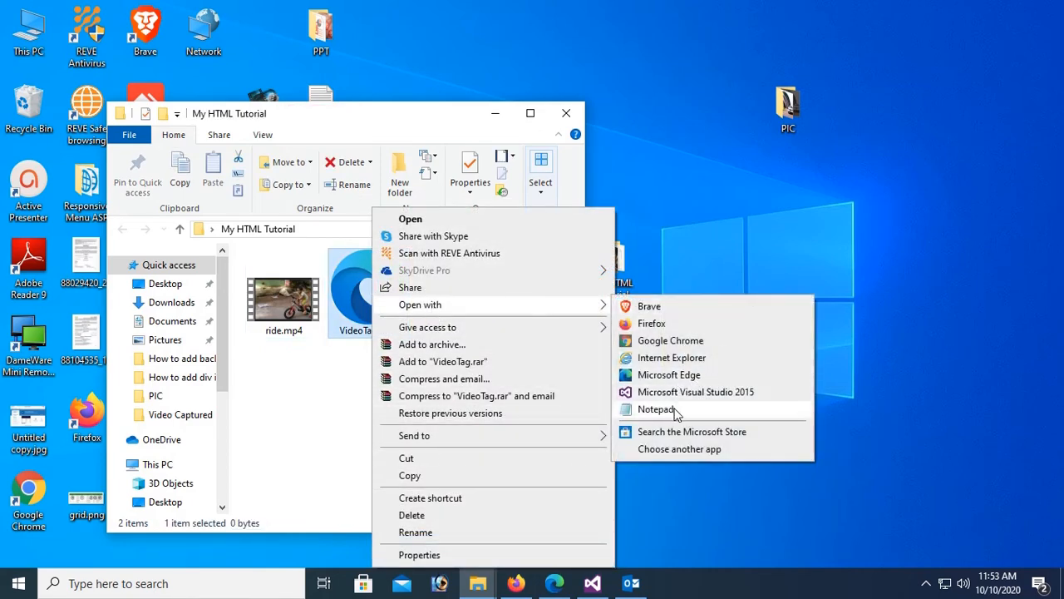
pyautogui.click(656, 408)
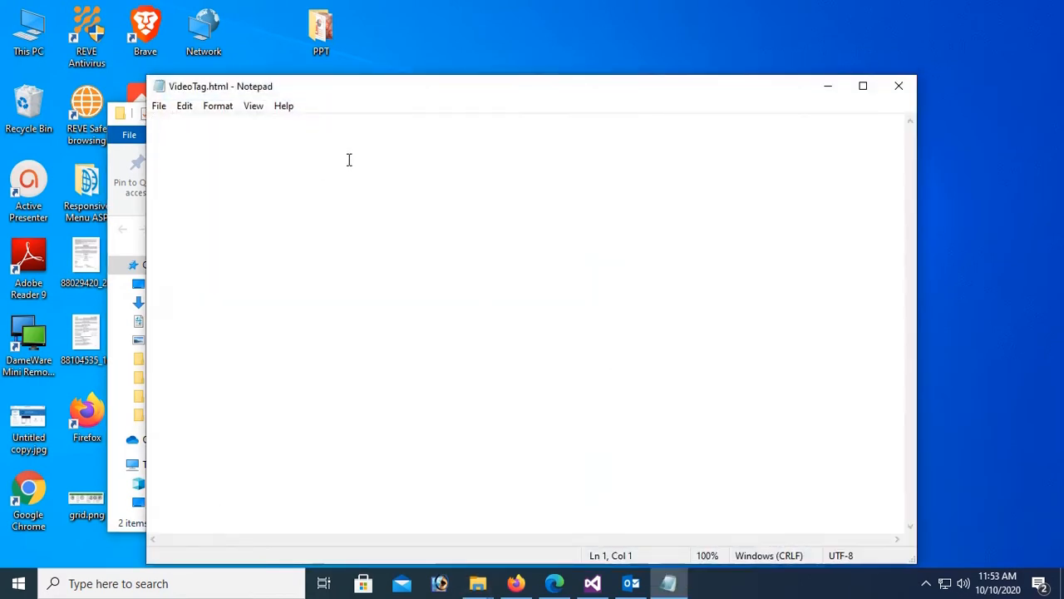
pyautogui.moveTo(340, 92)
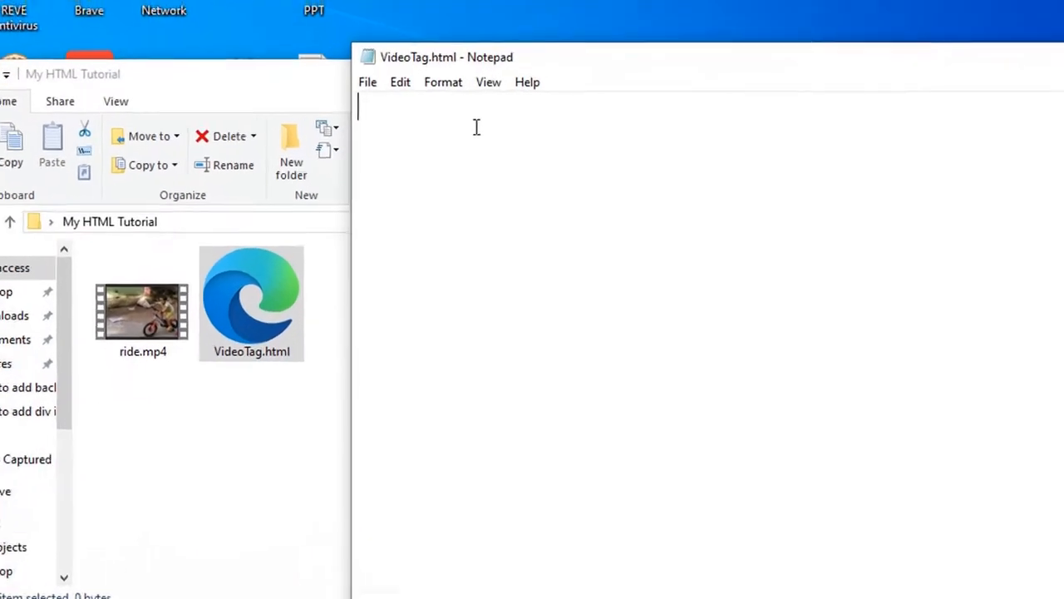
# Type the opening and closing html and head tags.
pyautogui.write('<html')
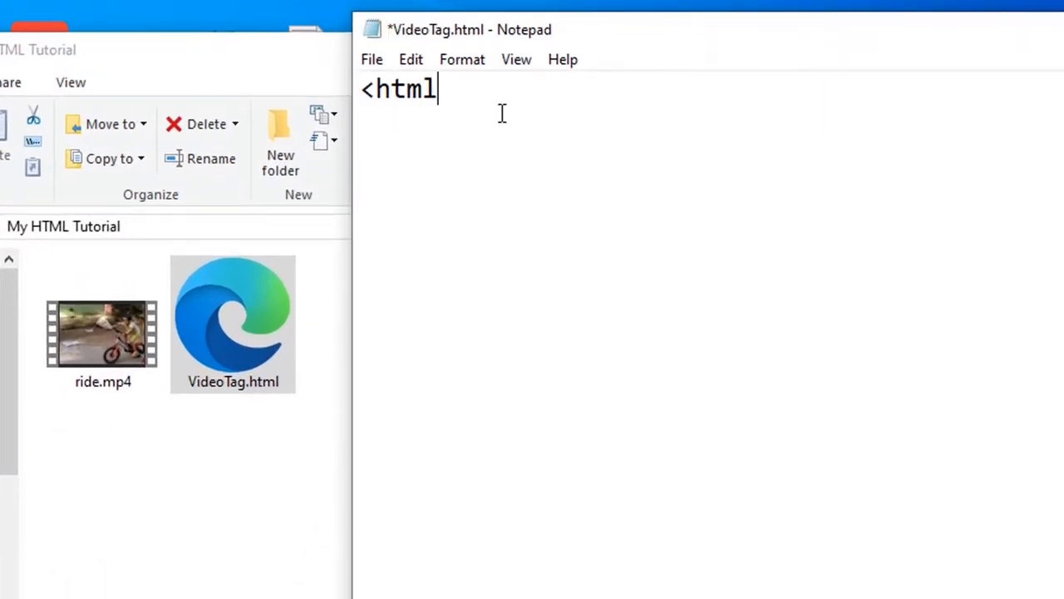
pyautogui.write('>')
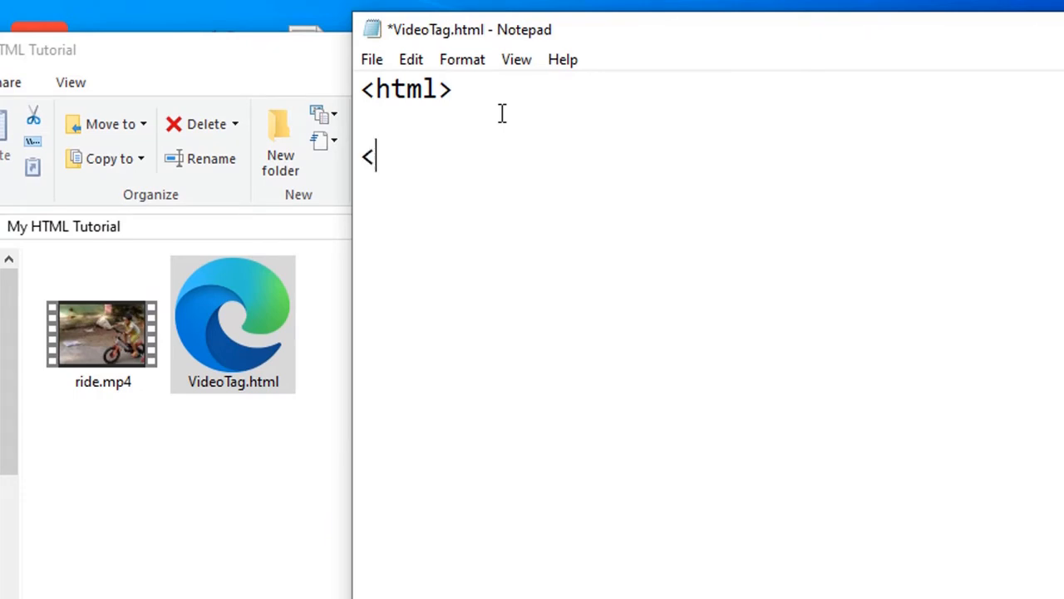
pyautogui.write('/html>')
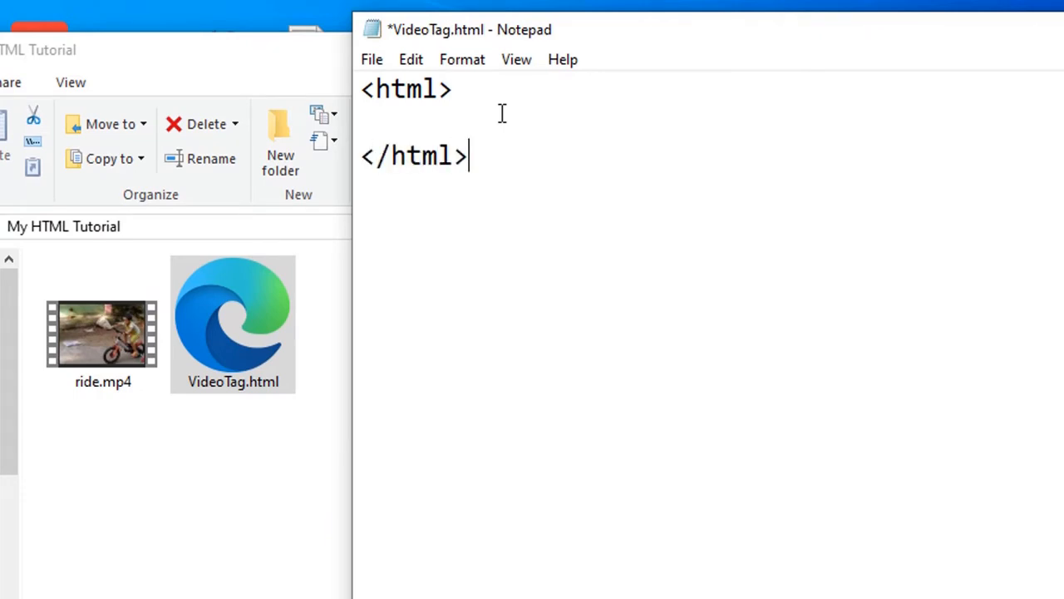
pyautogui.write('<head')
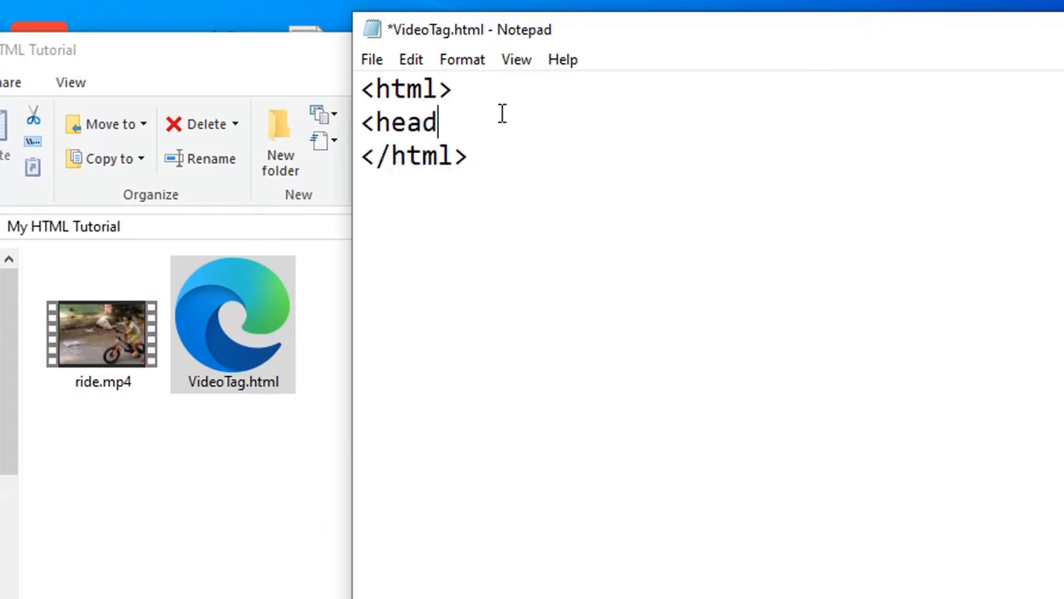
pyautogui.write('>')
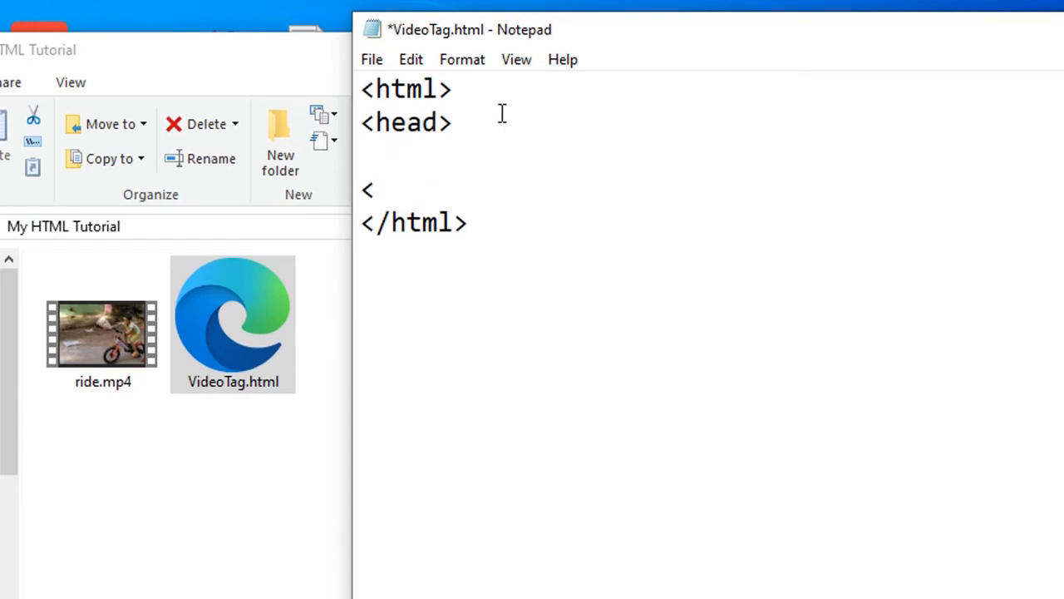
pyautogui.write('/head>')
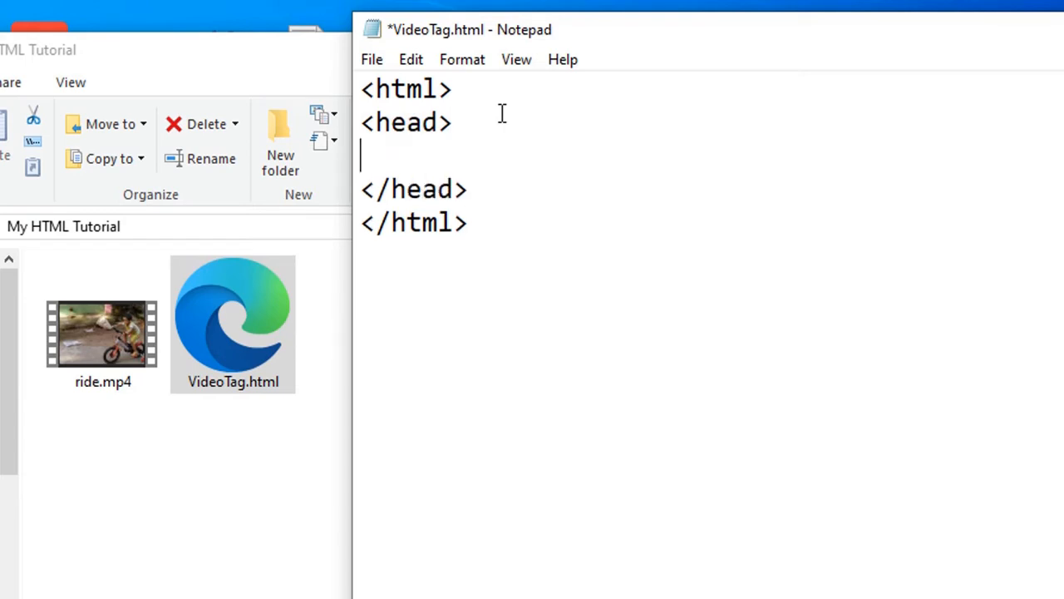
# Add a title tag reading 'Video tag tutorial in html' inside the head.
pyautogui.write('<title>')
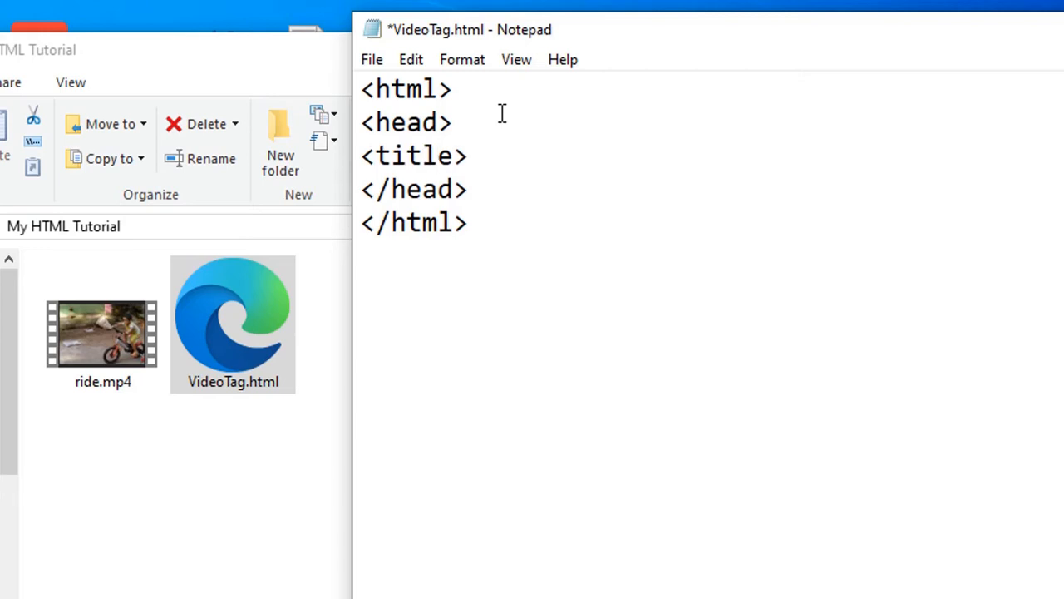
pyautogui.write('Video')
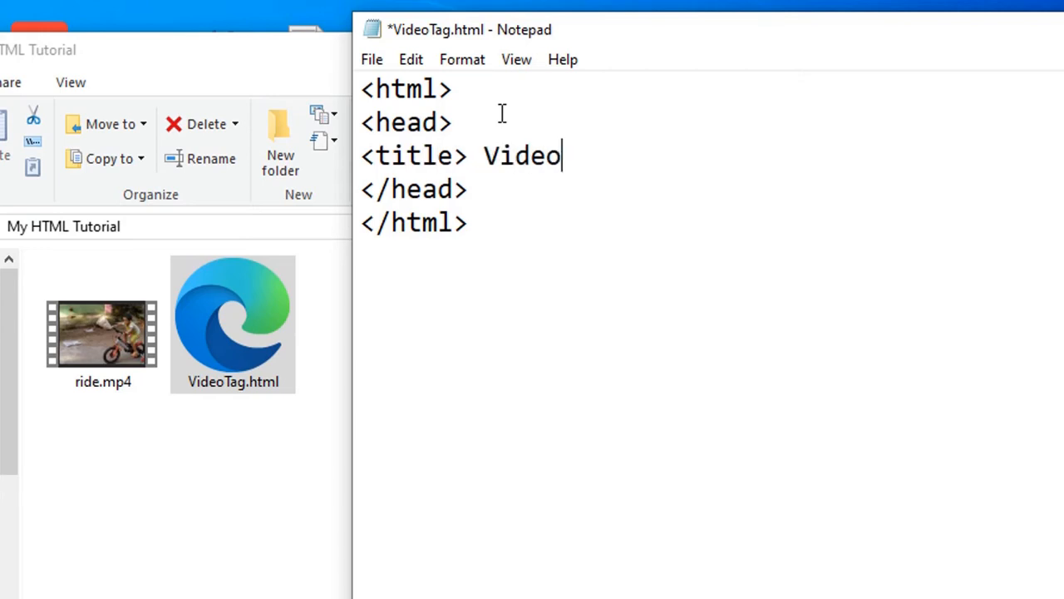
pyautogui.write('tag tuto')
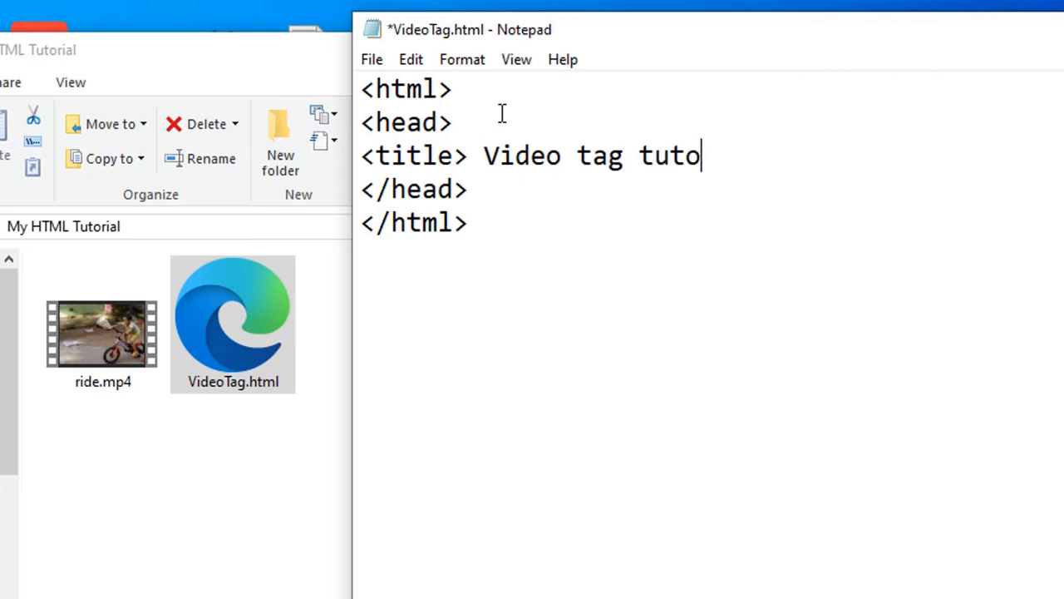
pyautogui.write('rial in')
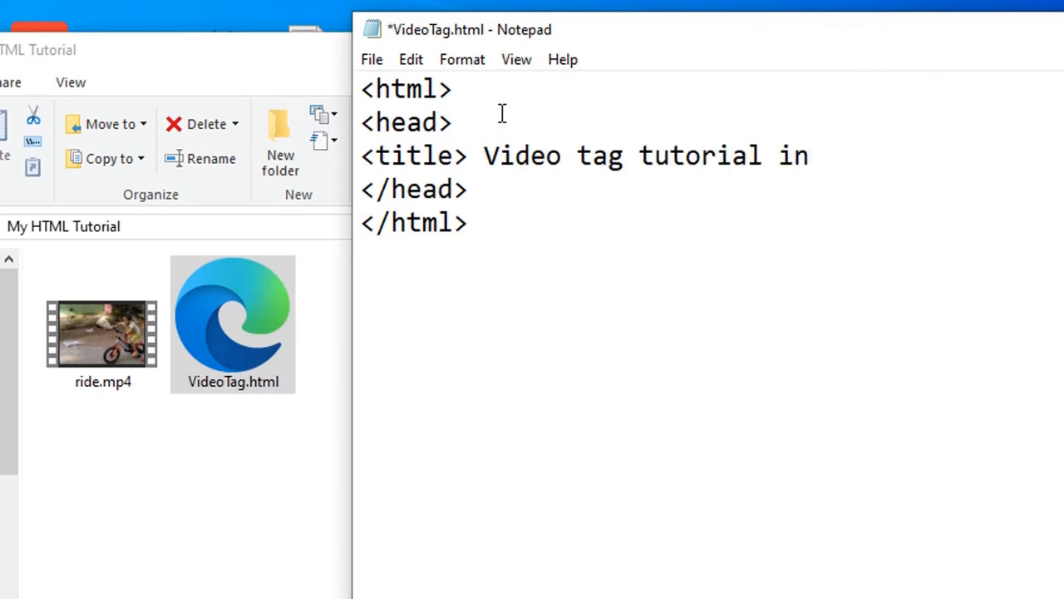
pyautogui.write('html')
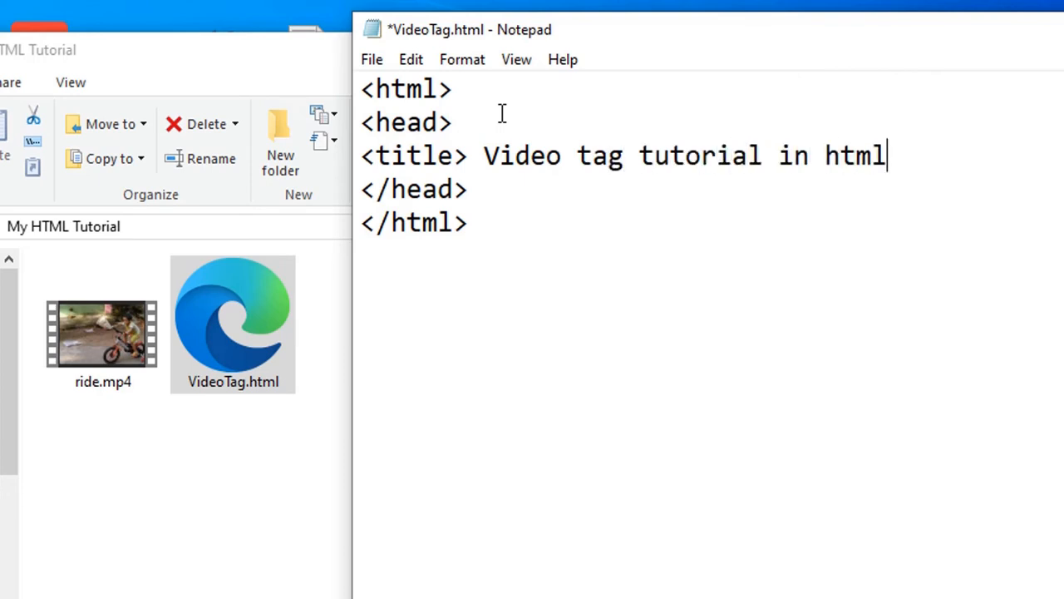
pyautogui.write('</title')
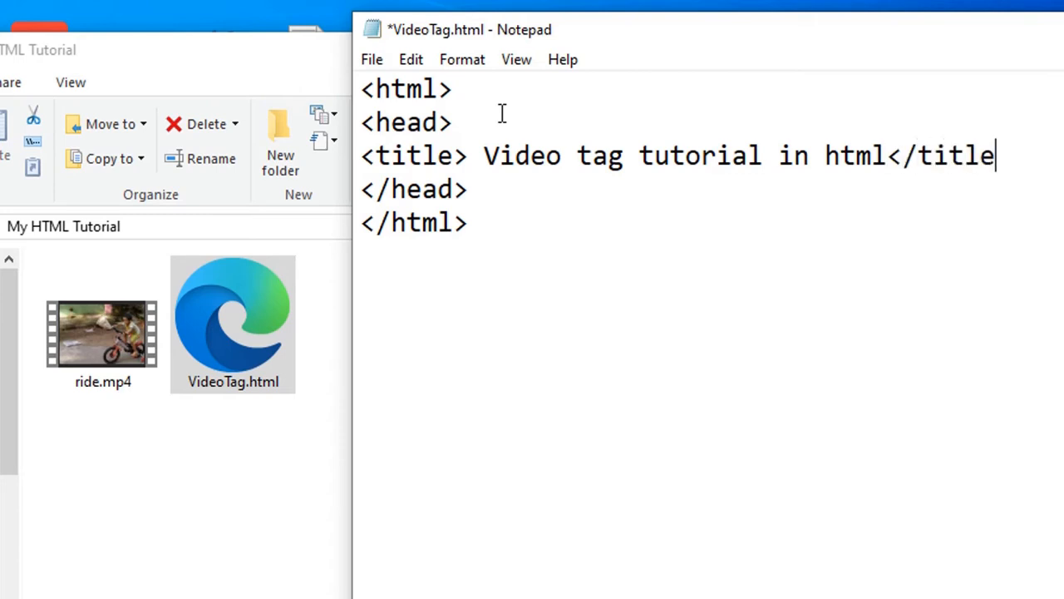
pyautogui.write('>')
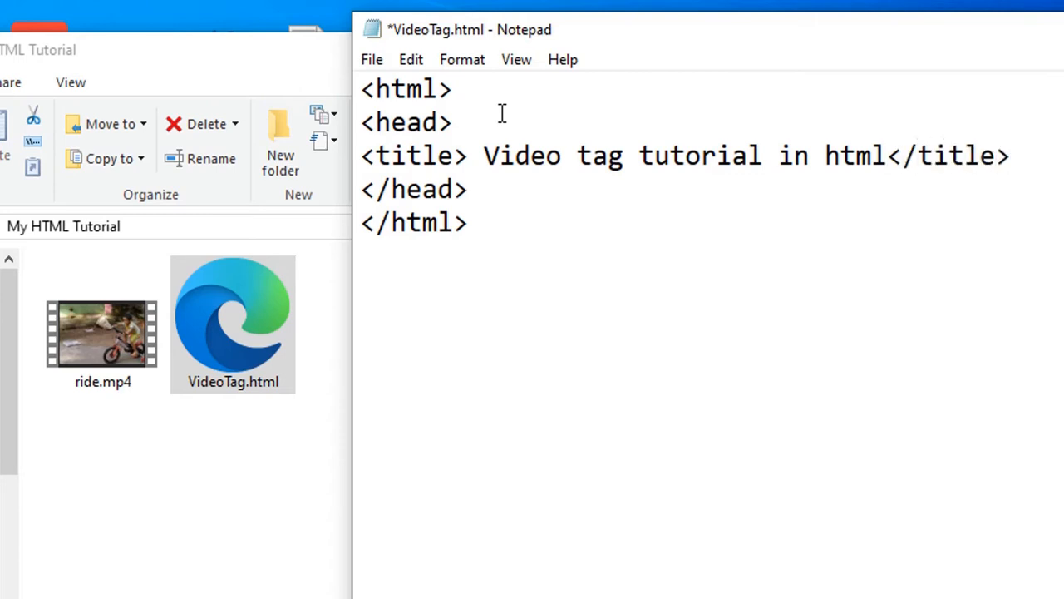
# Add a body section with blank lines inside it.
pyautogui.write('<')
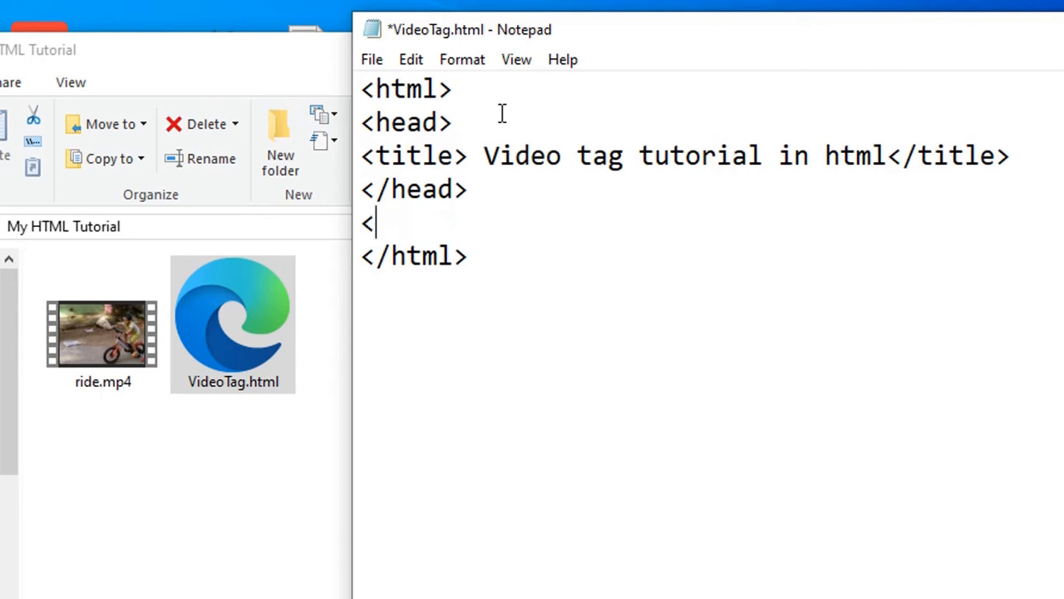
pyautogui.write('body>')
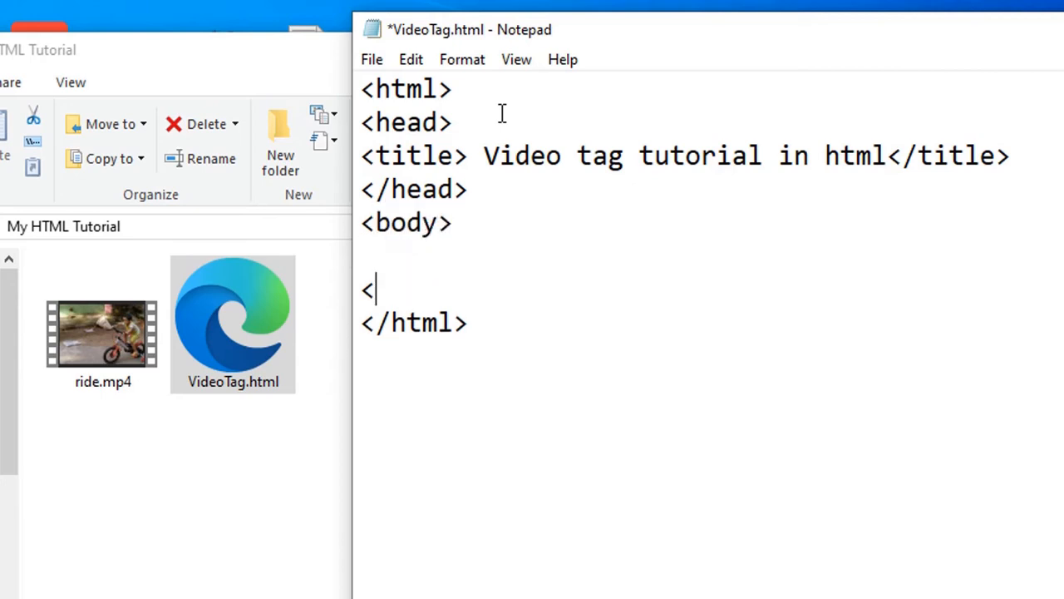
pyautogui.write('body')
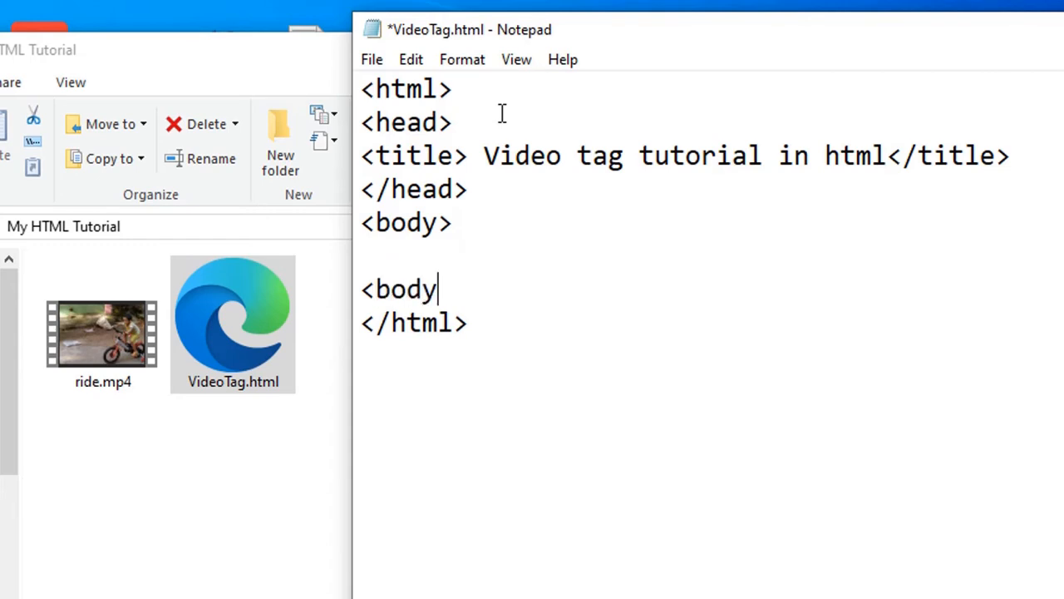
pyautogui.press('Enter')
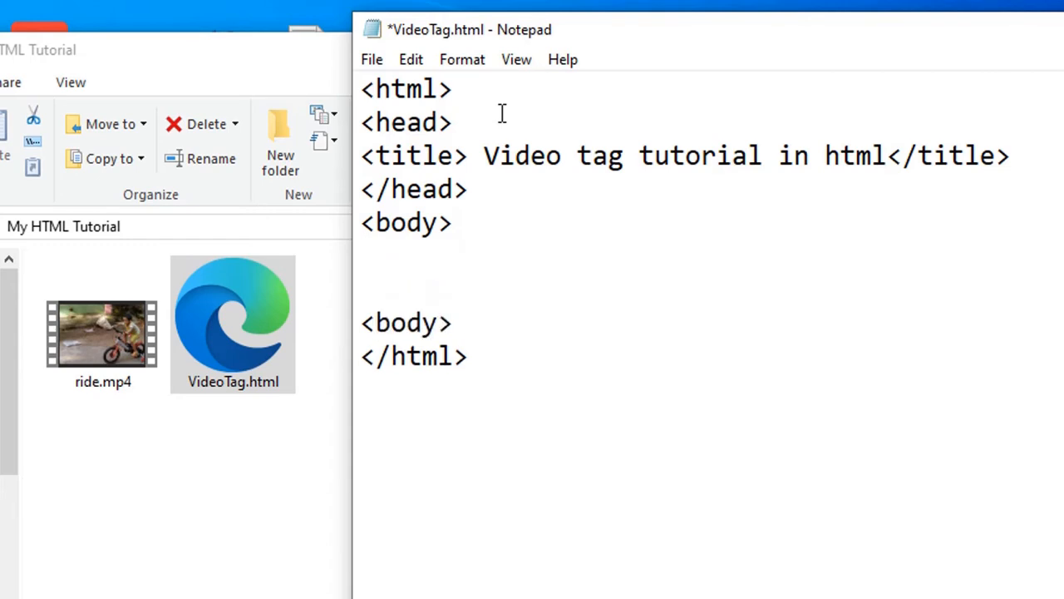
# Add a video element containing a source tag with an empty src="".
pyautogui.write('<vide')
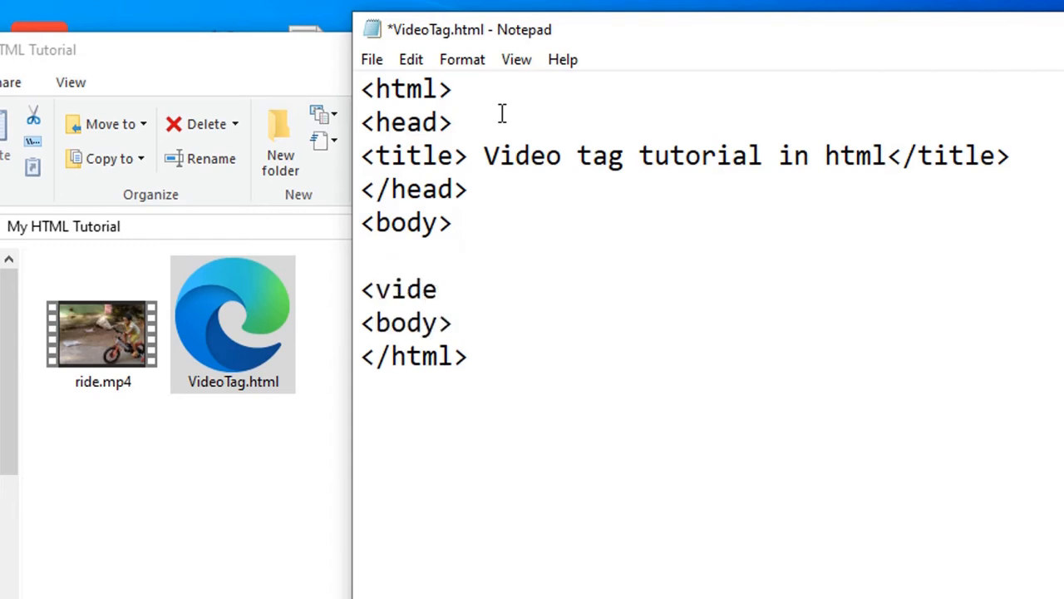
pyautogui.write('o>')
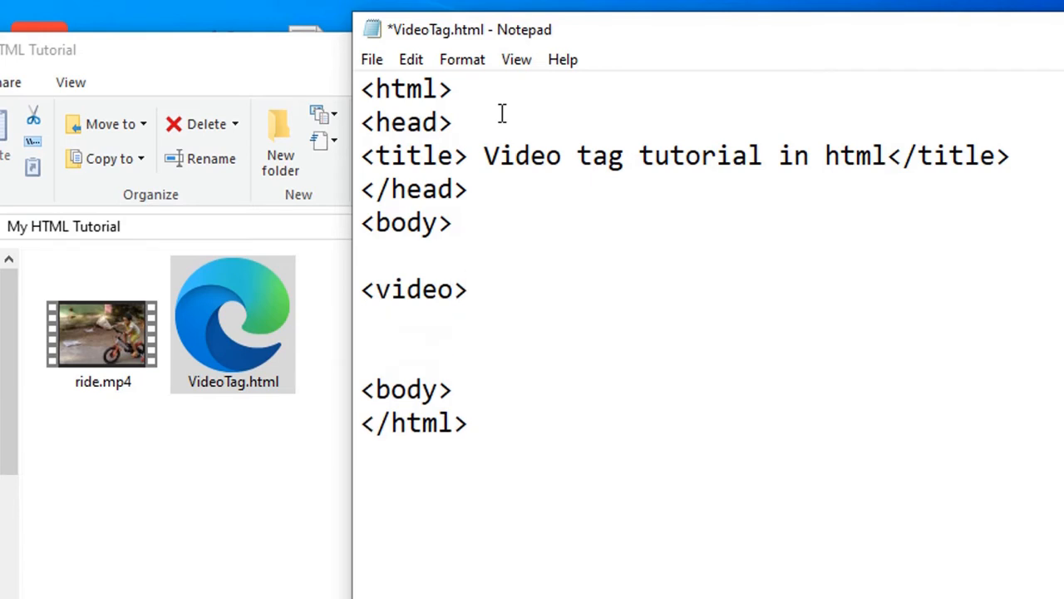
pyautogui.write('<video>')
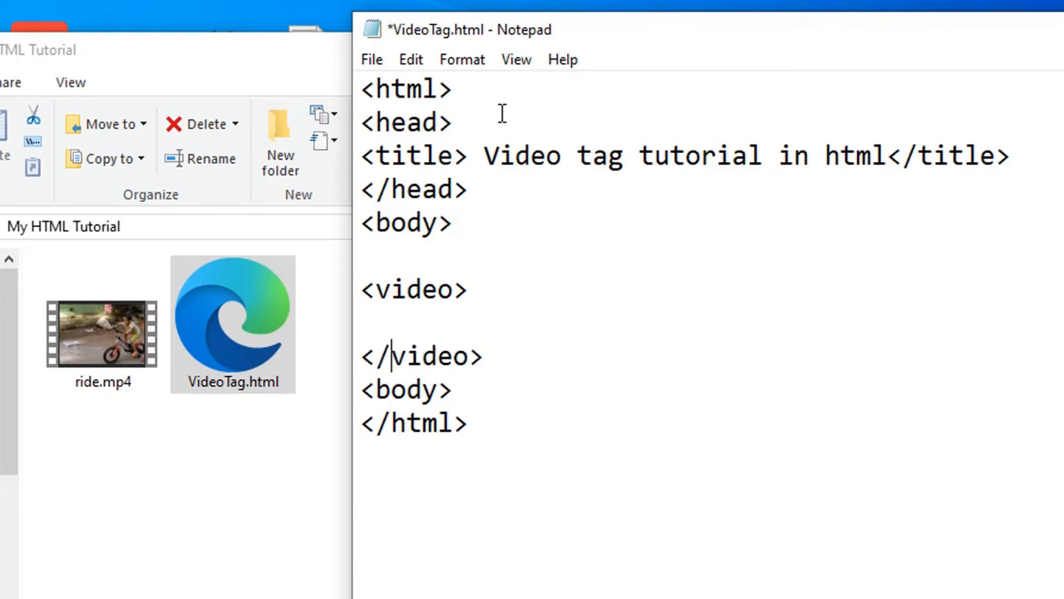
pyautogui.write('<')
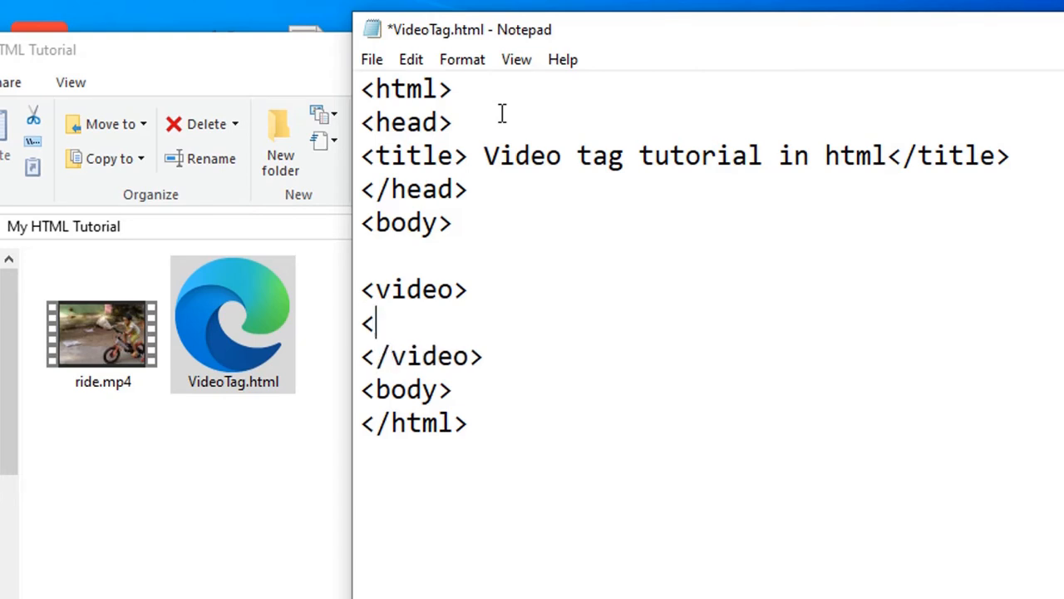
pyautogui.write('source')
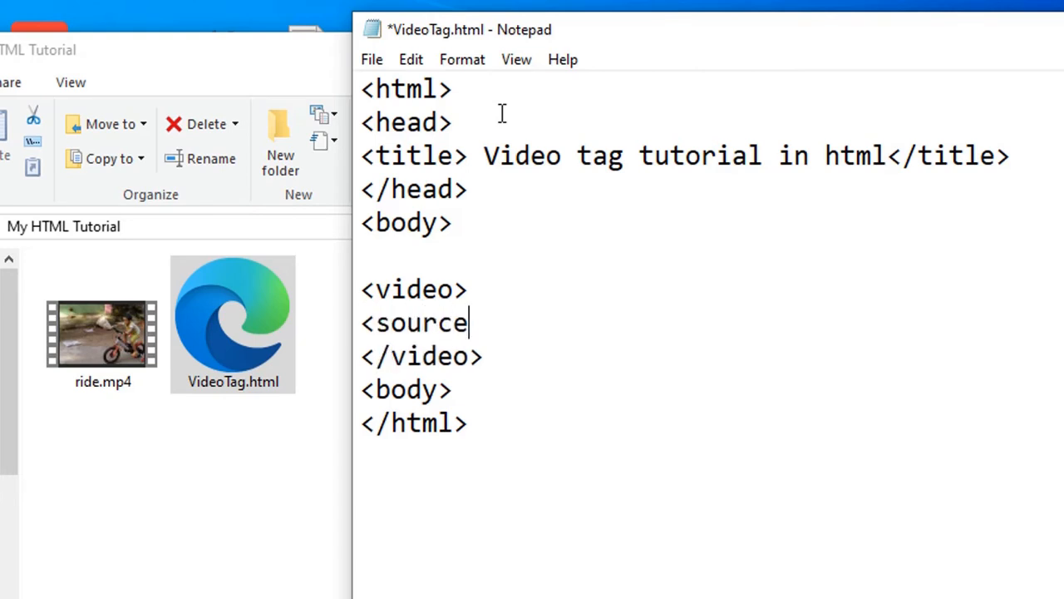
pyautogui.write('src="')
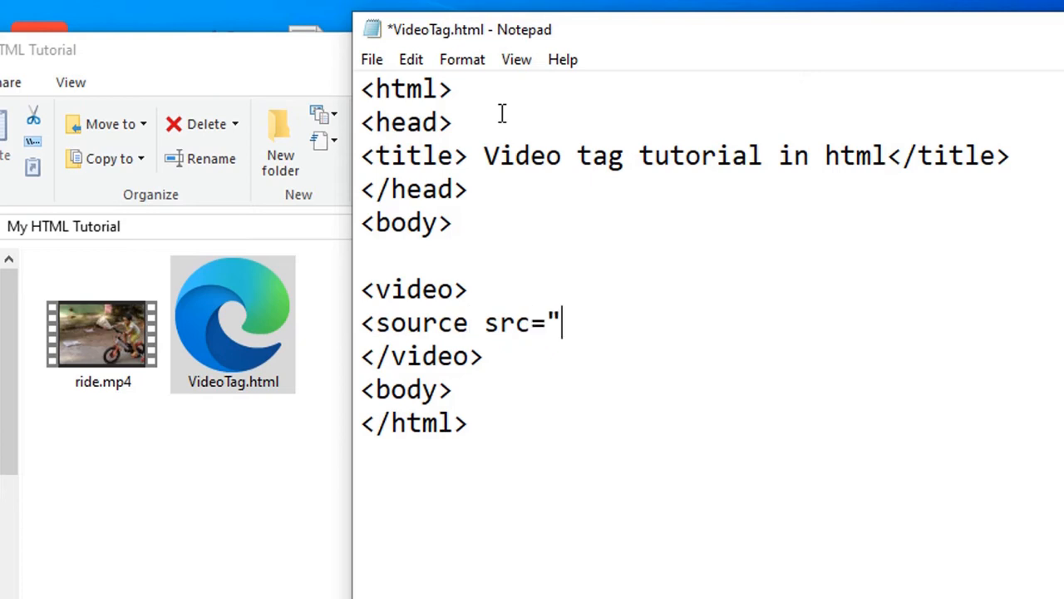
pyautogui.write('">')
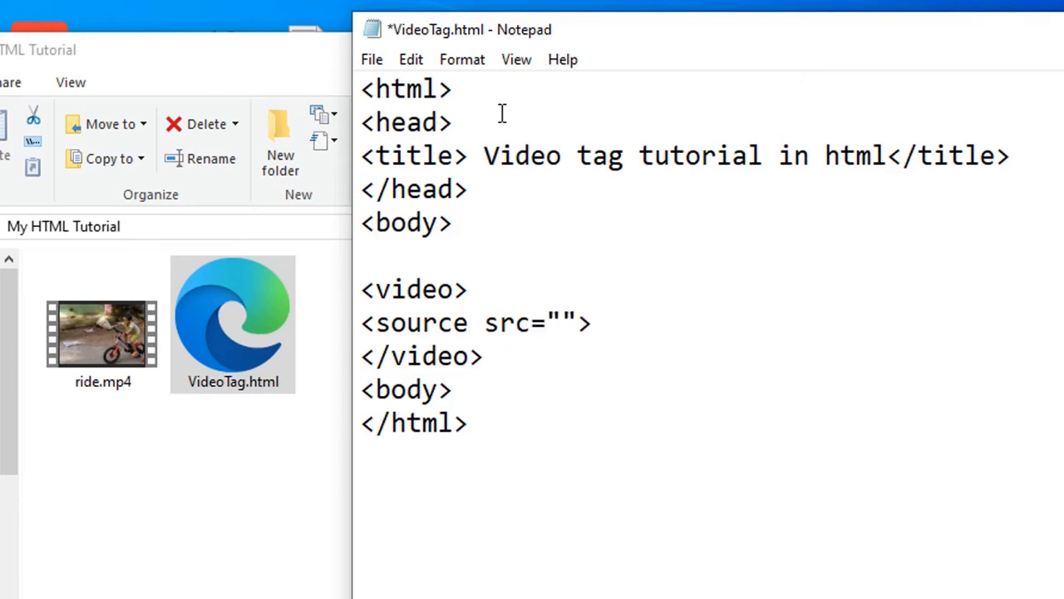
pyautogui.click(103, 333)
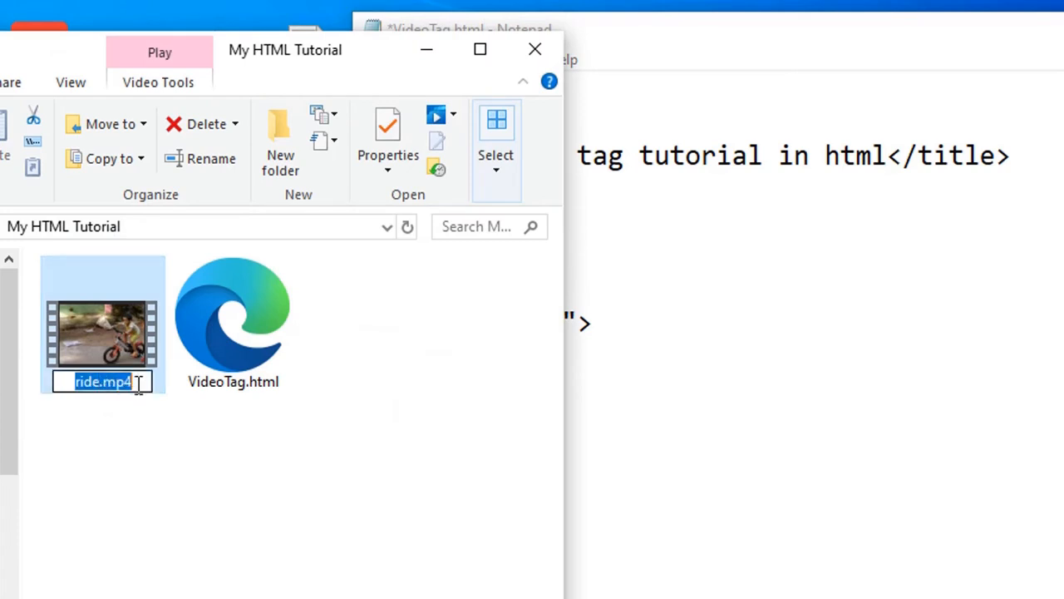
# Paste the ride.mp4 file name into src and add controls to the video tag.
pyautogui.rightClick(124, 382)
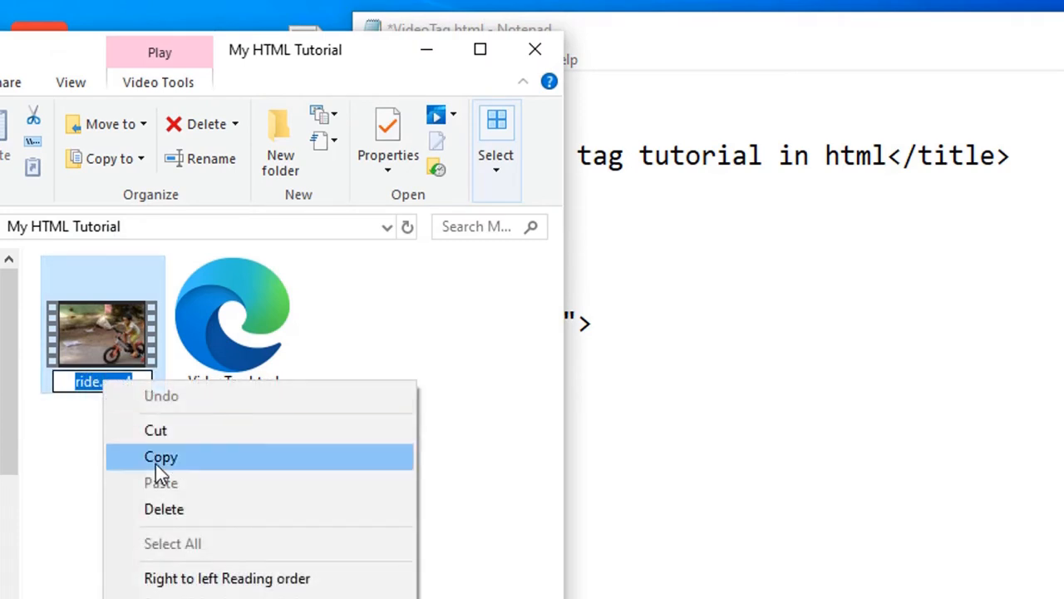
pyautogui.click(635, 359)
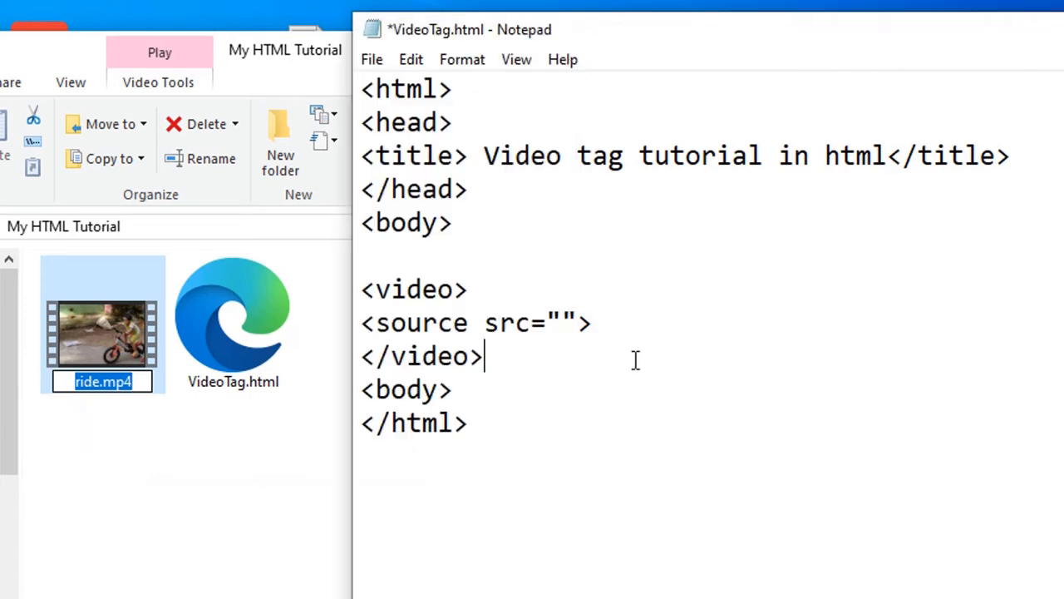
pyautogui.rightClick(569, 323)
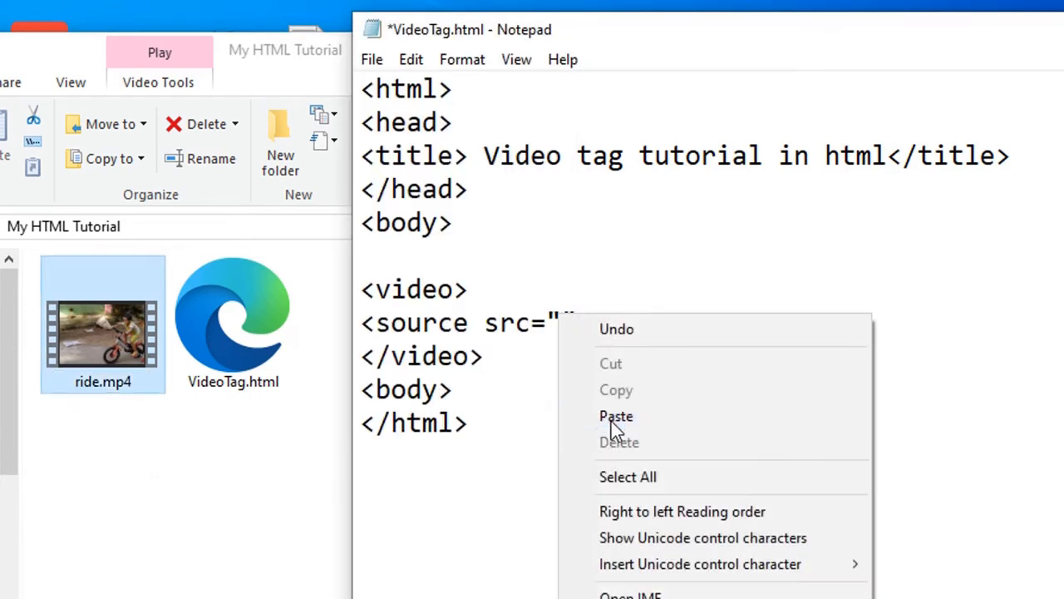
pyautogui.click(616, 416)
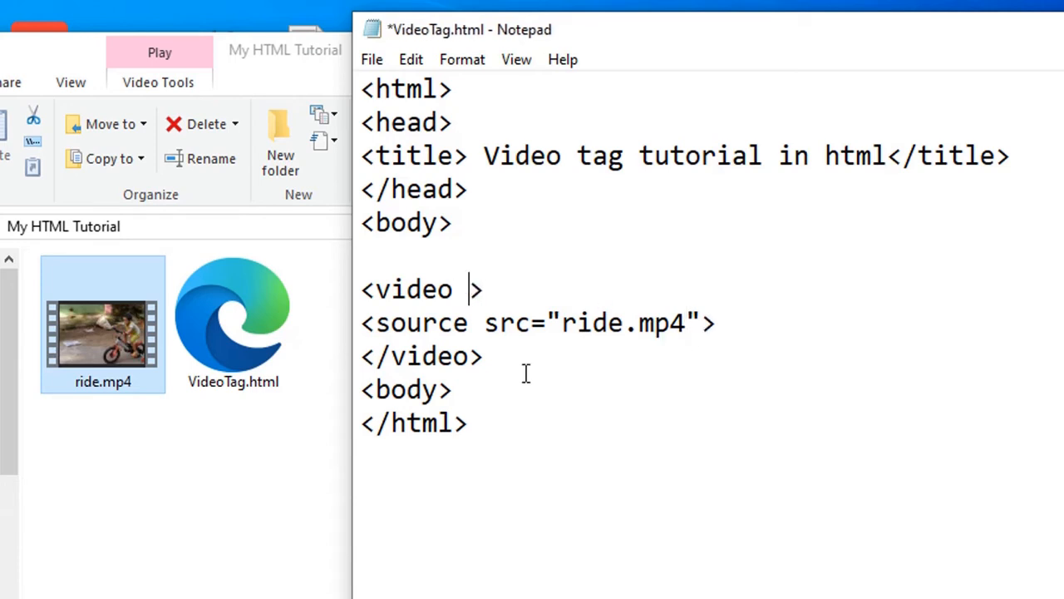
pyautogui.write('contro')
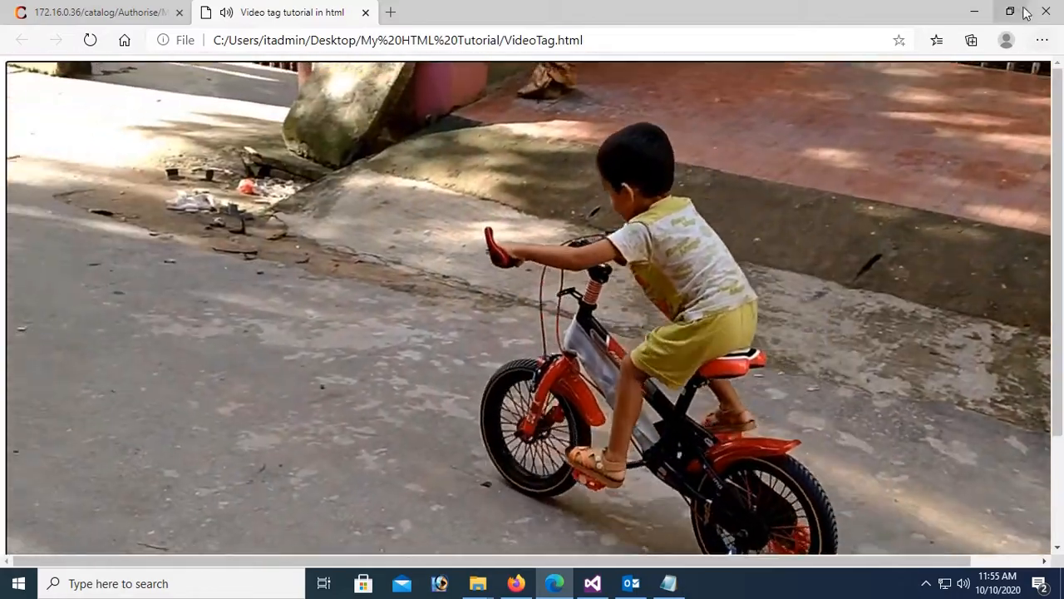
# Restore down and re-maximize the Edge window, then minimize it to return to Notepad.
pyautogui.click(1011, 12)
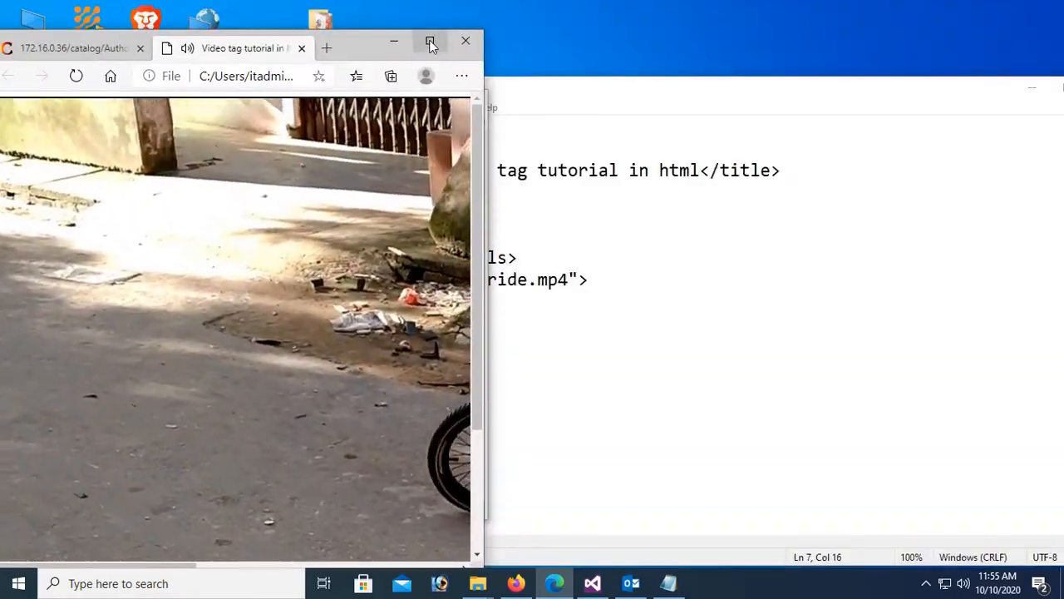
pyautogui.click(431, 40)
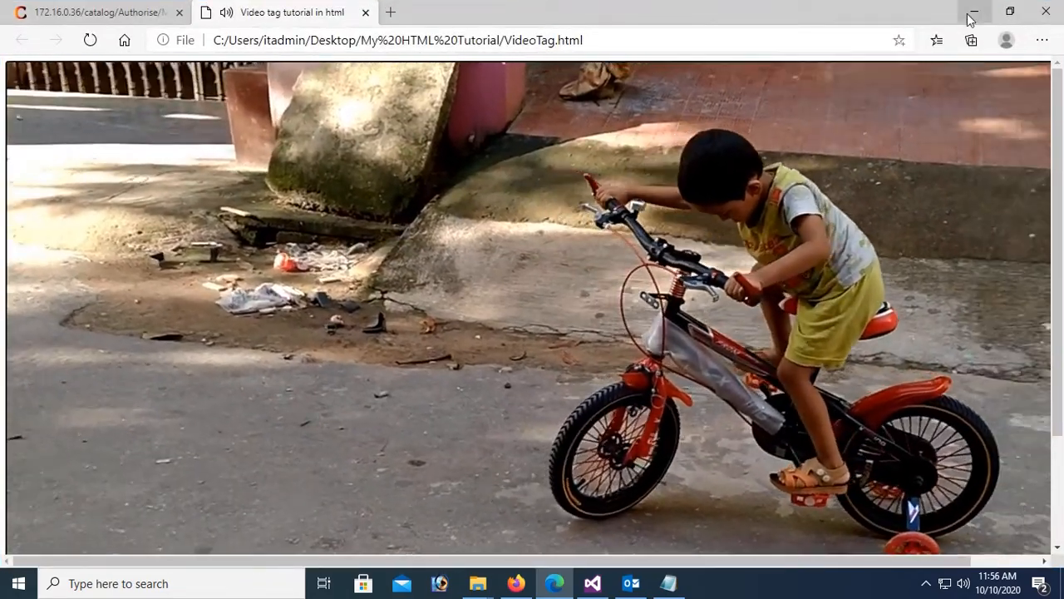
pyautogui.click(973, 12)
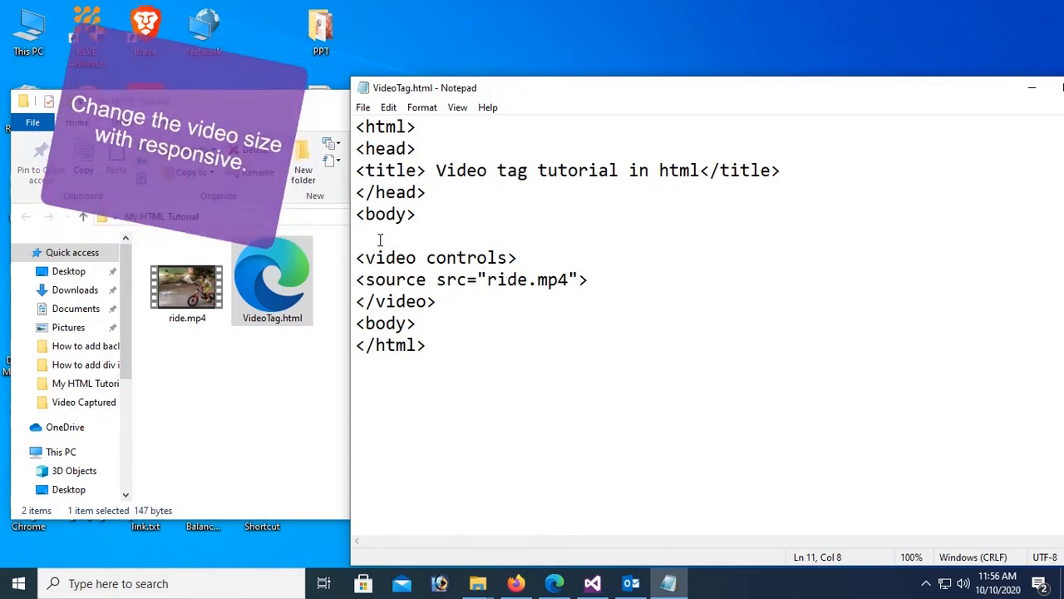
# Wrap the video in a div styled width:100%; height:100%.
pyautogui.write('<div')
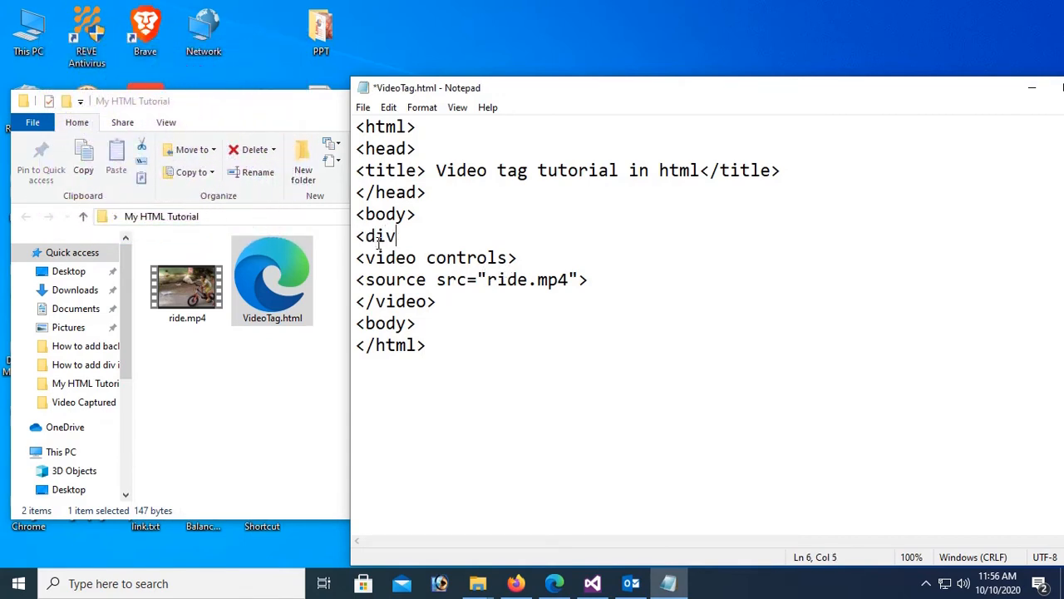
pyautogui.write('style')
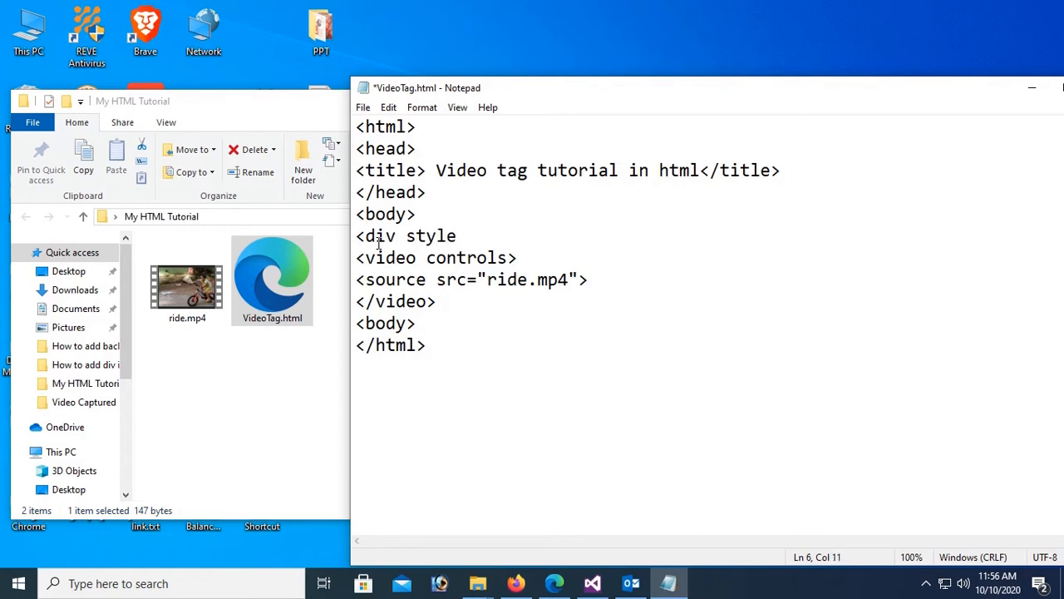
pyautogui.write('="')
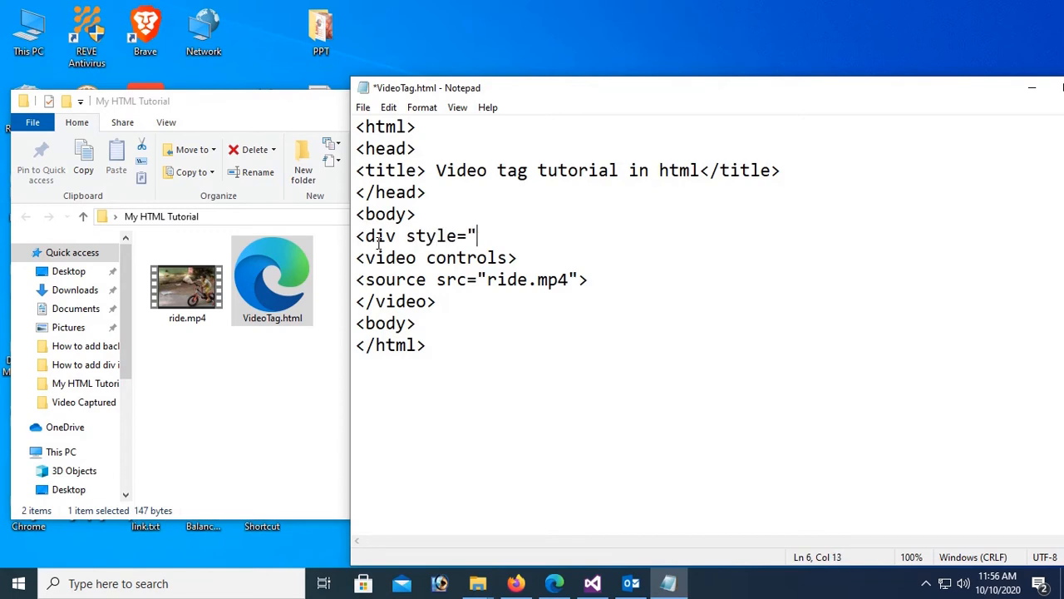
pyautogui.write('width')
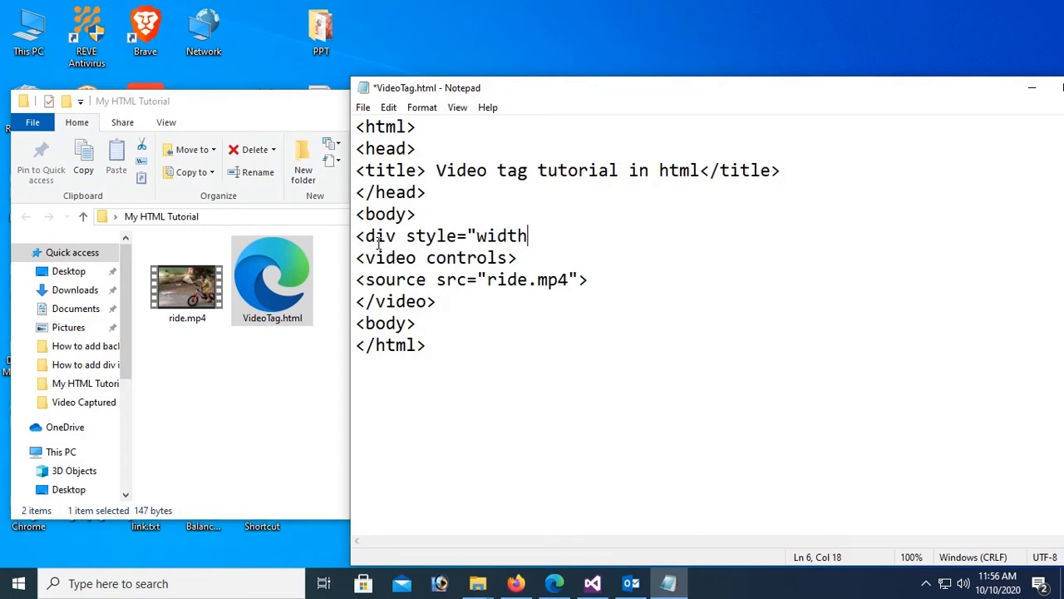
pyautogui.write(':100%')
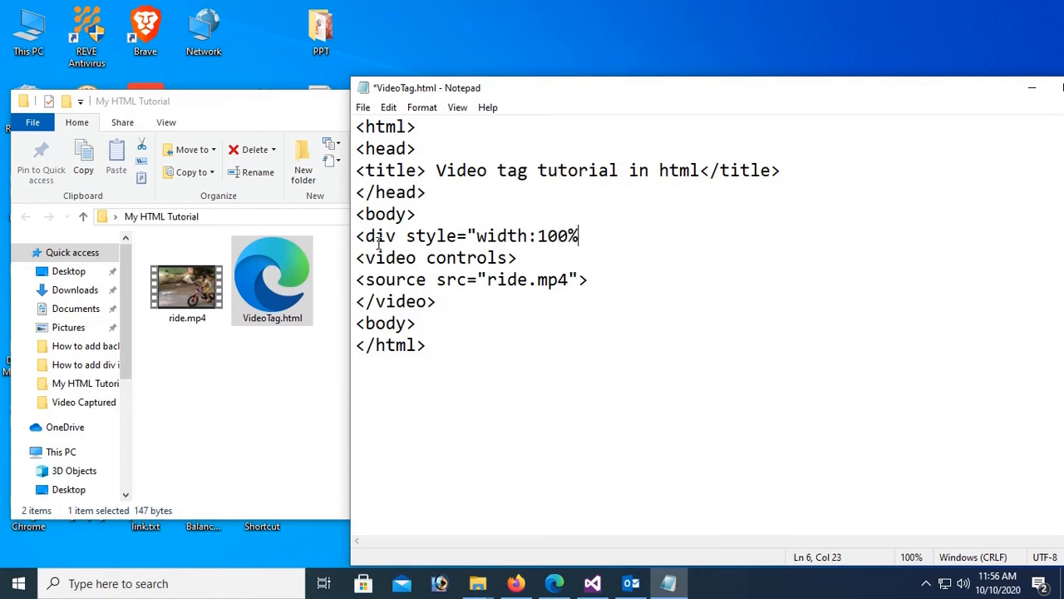
pyautogui.write(';height')
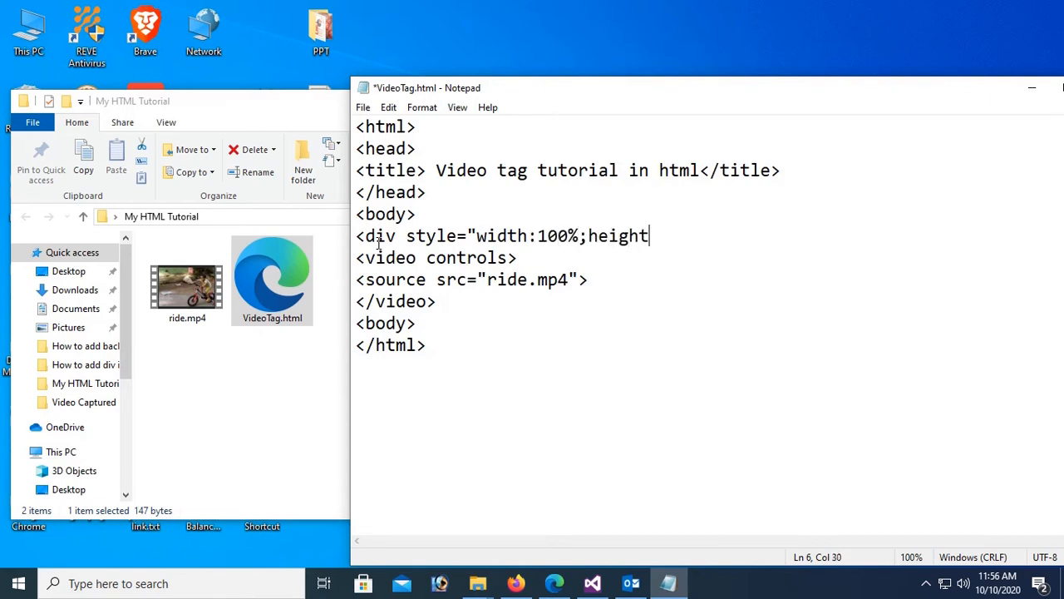
pyautogui.write(':100%')
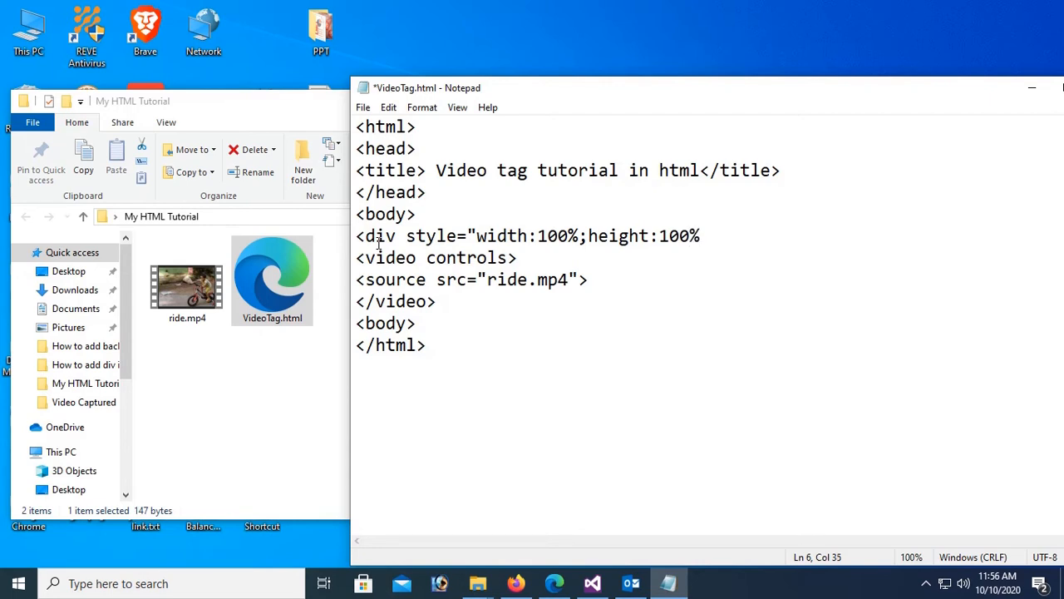
pyautogui.write('">')
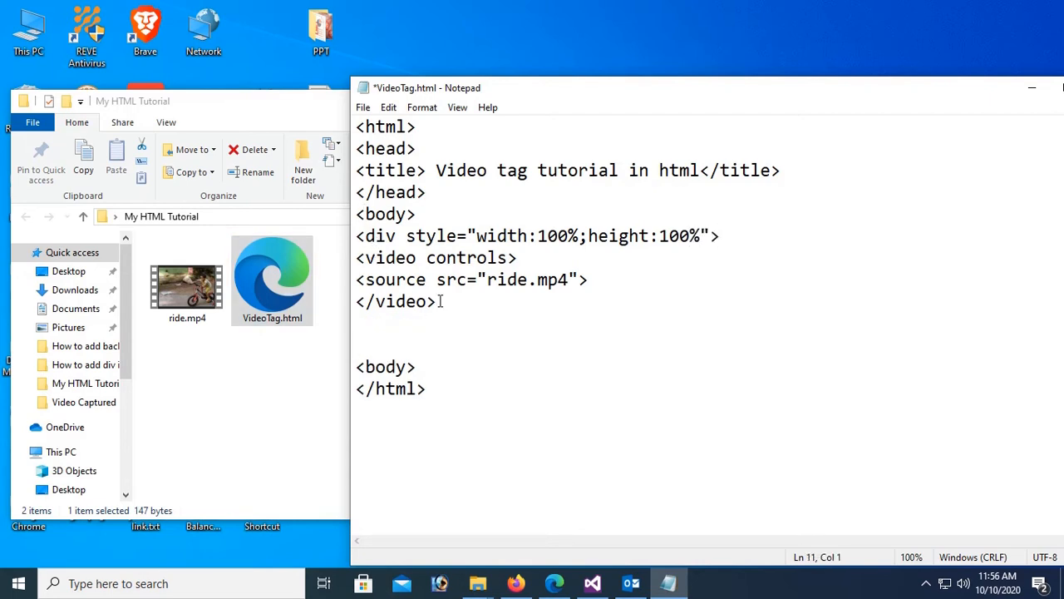
pyautogui.write('</div>')
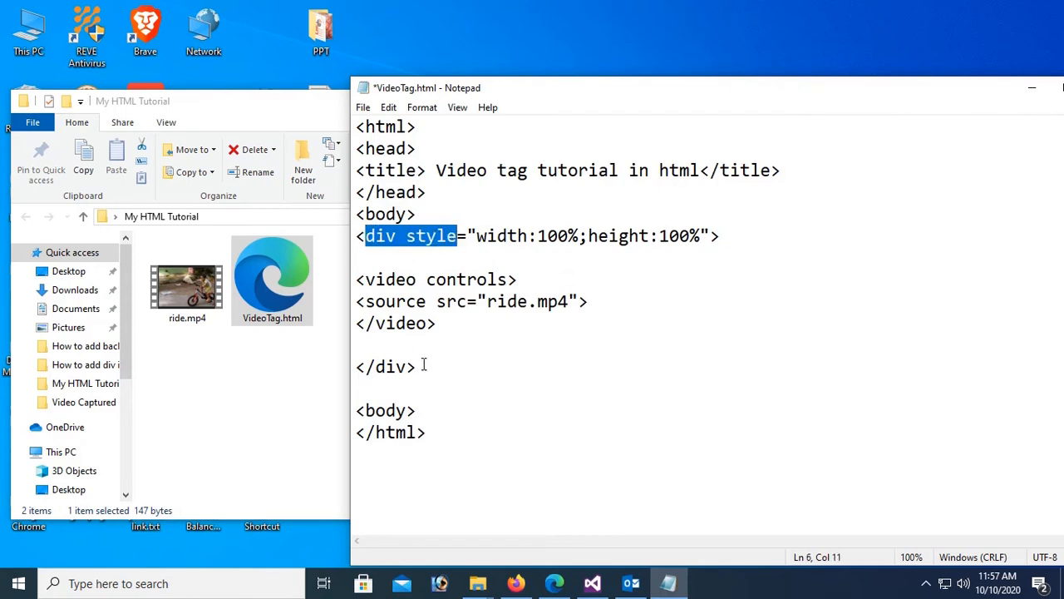
# Add style="width:60%" to the video tag before controls.
pyautogui.doubleClick(388, 367)
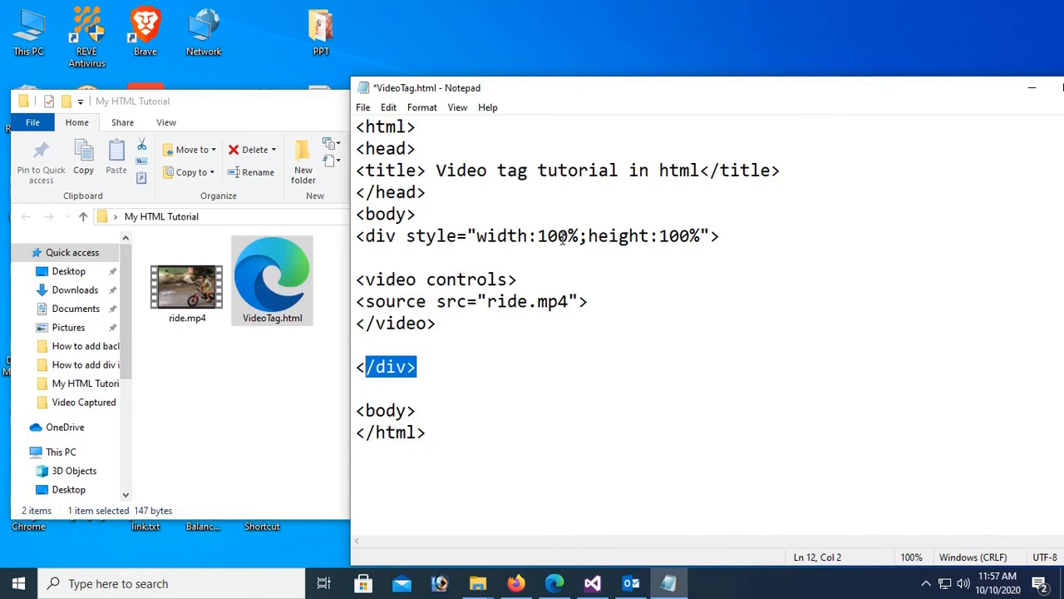
pyautogui.moveTo(447, 299)
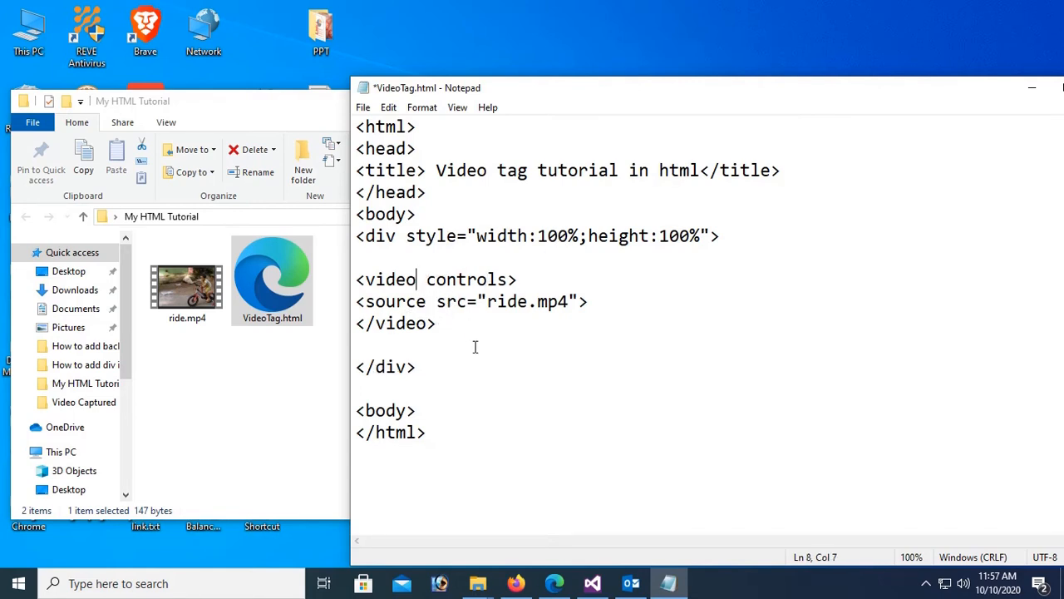
pyautogui.write('style=')
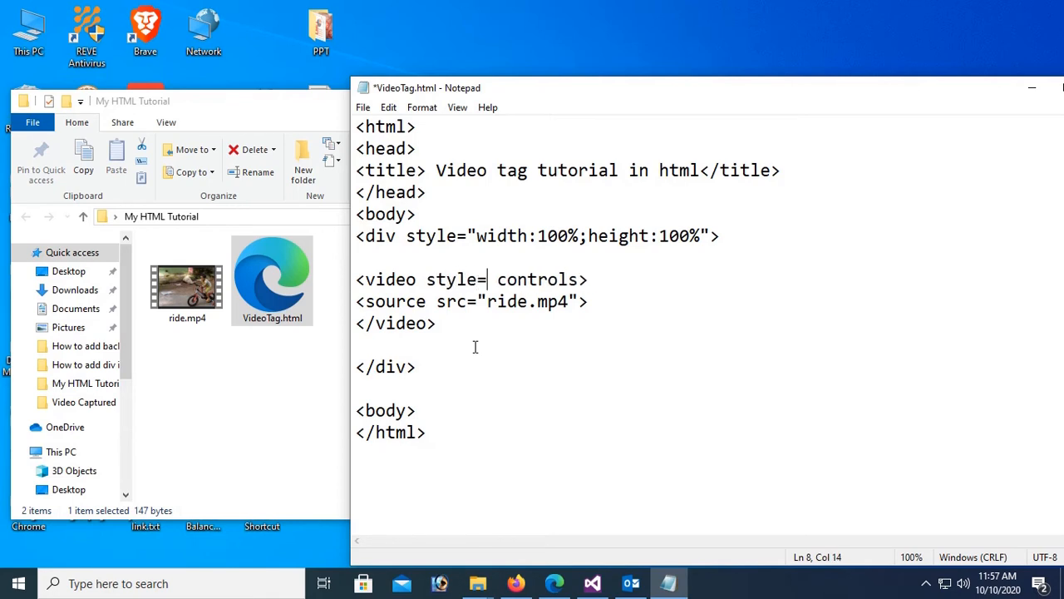
pyautogui.write('"wi')
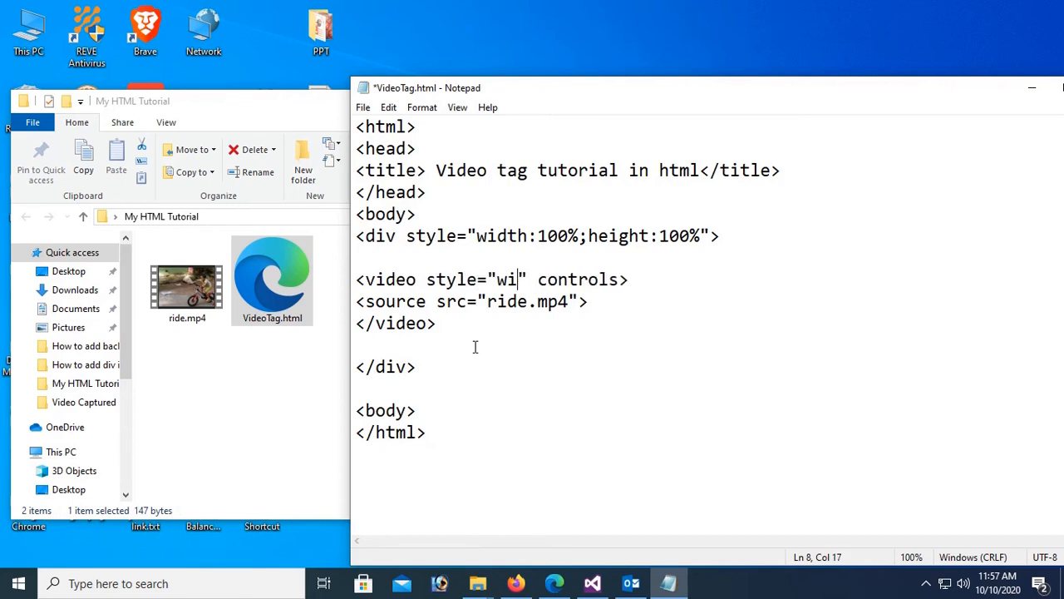
pyautogui.write('dth')
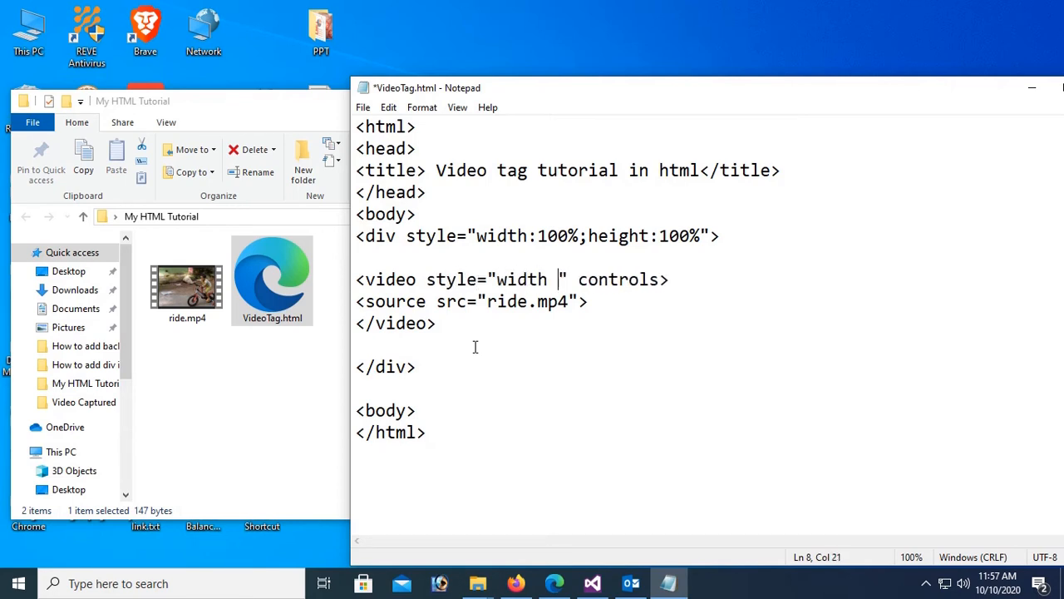
pyautogui.write(':60')
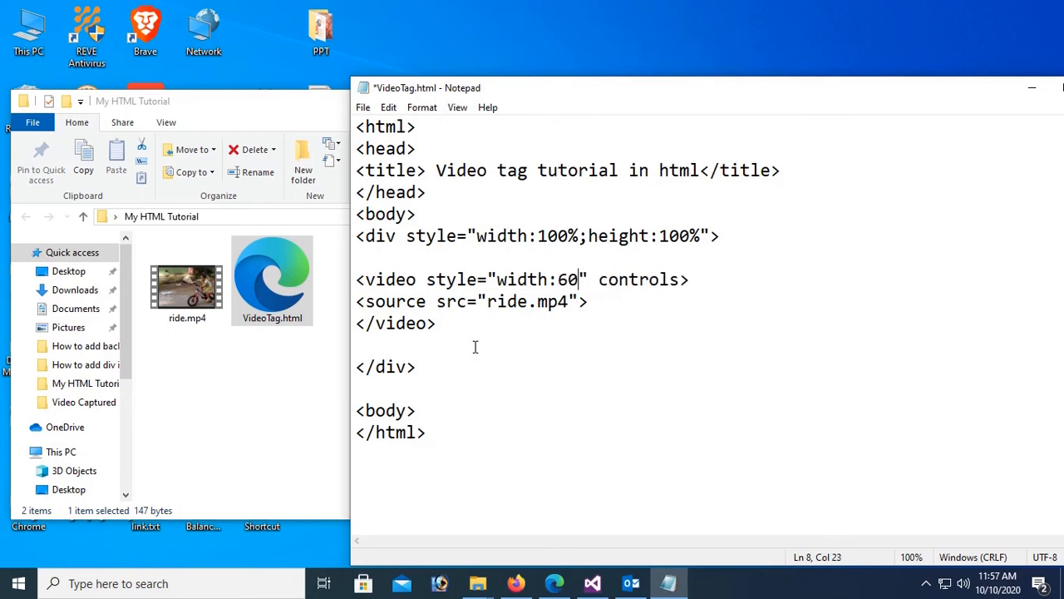
pyautogui.write('%')
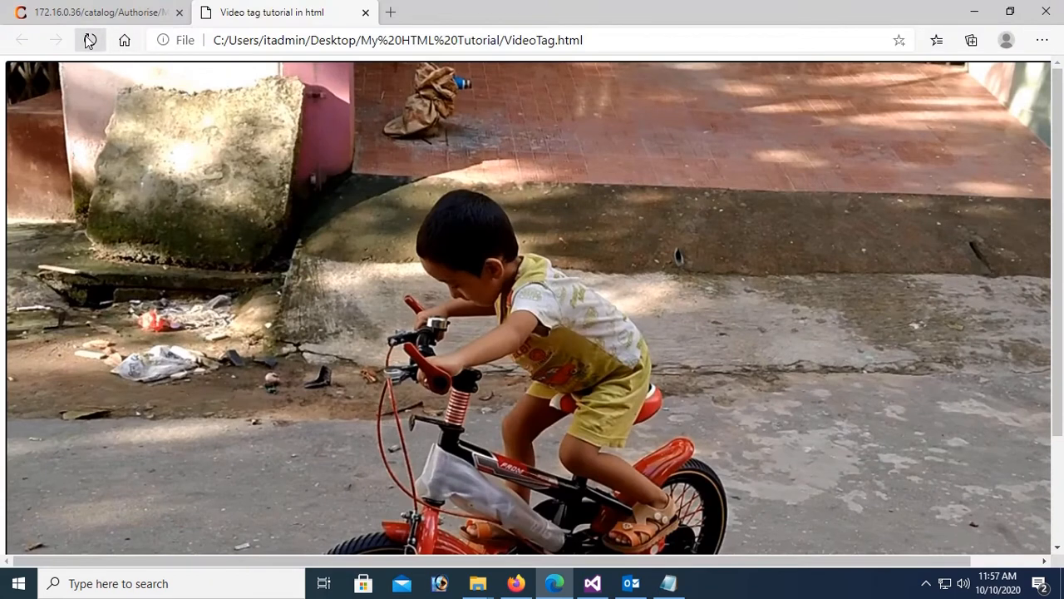
# Refresh VideoTag.html in Edge to show the video at 60% width.
pyautogui.click(90, 40)
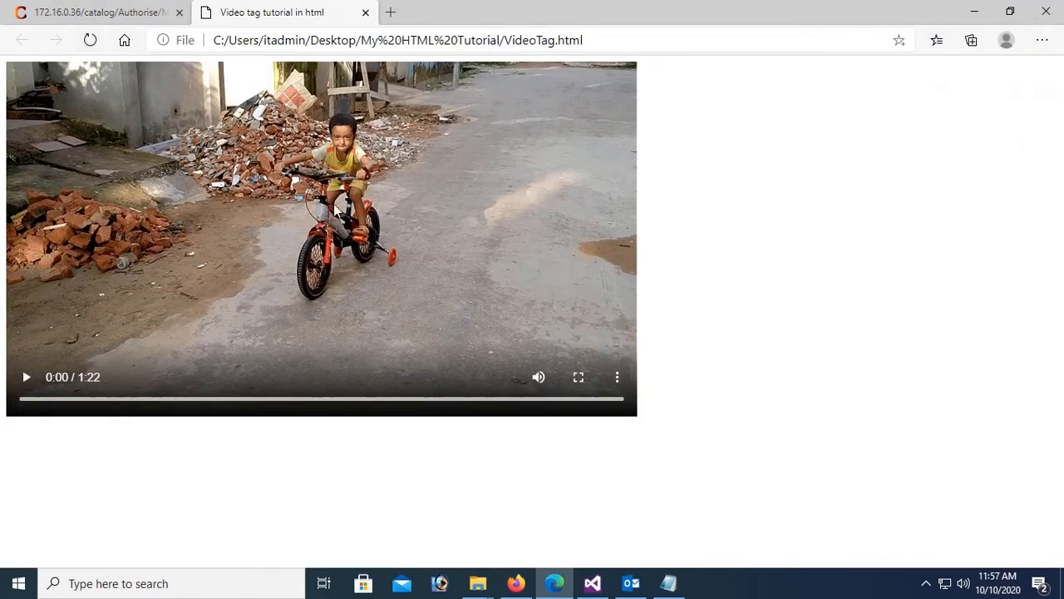
pyautogui.moveTo(912, 127)
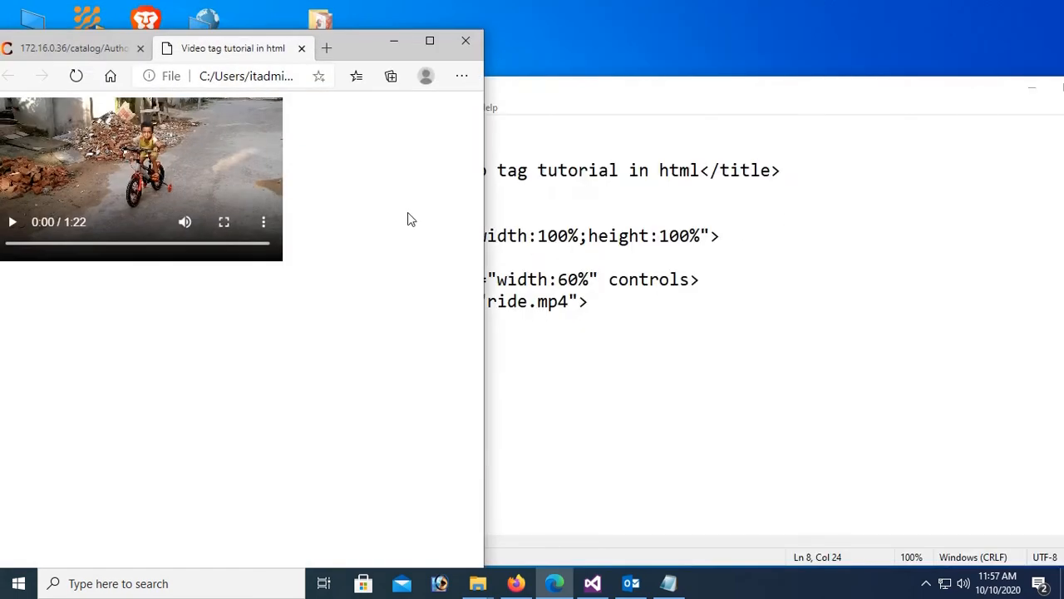
pyautogui.moveTo(486, 175)
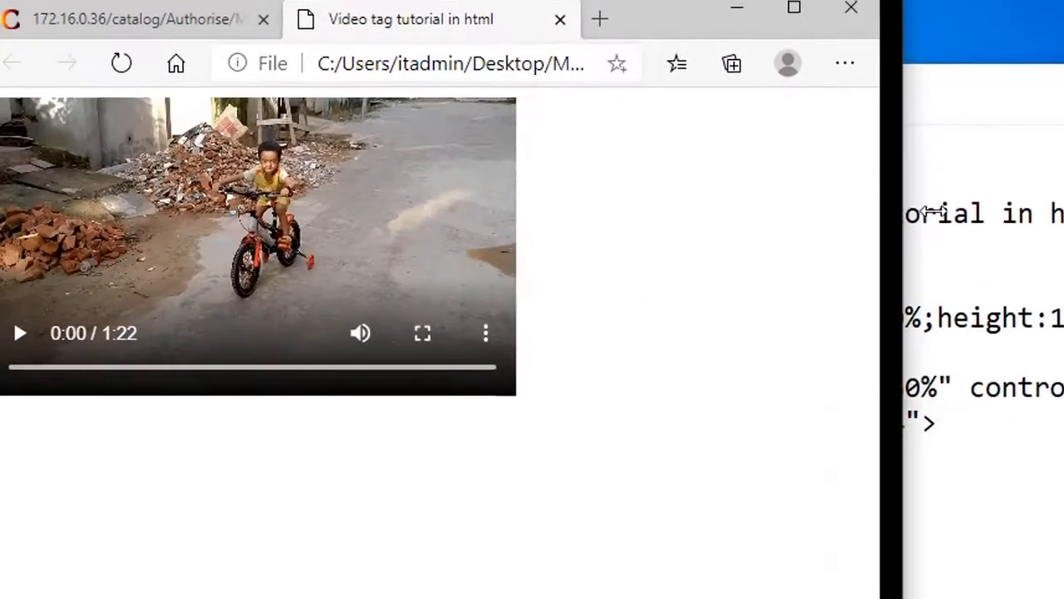
pyautogui.click(20, 332)
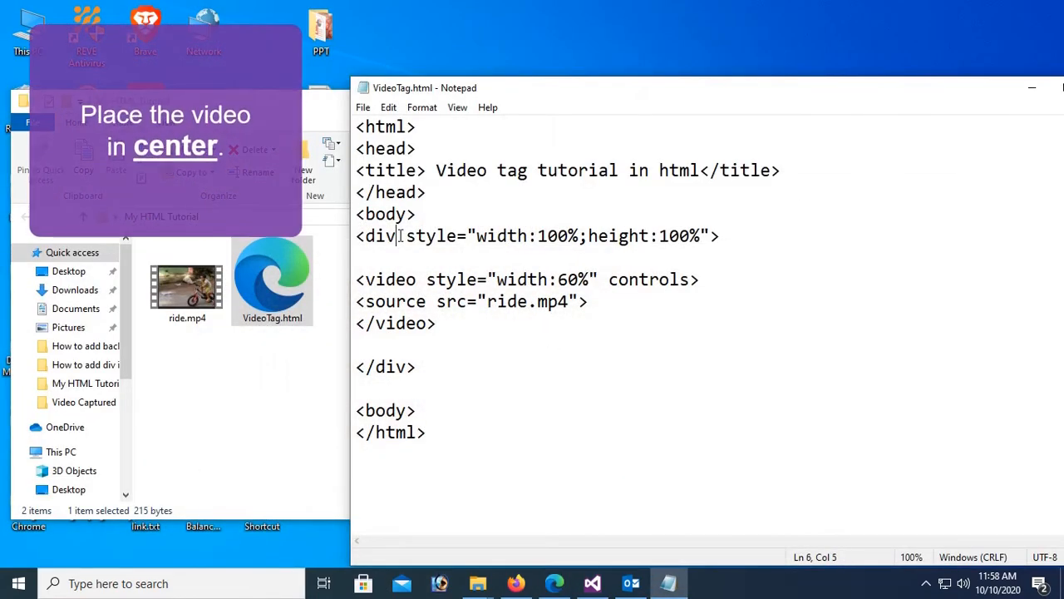
# Add align="center" to the opening div tag.
pyautogui.write('align="')
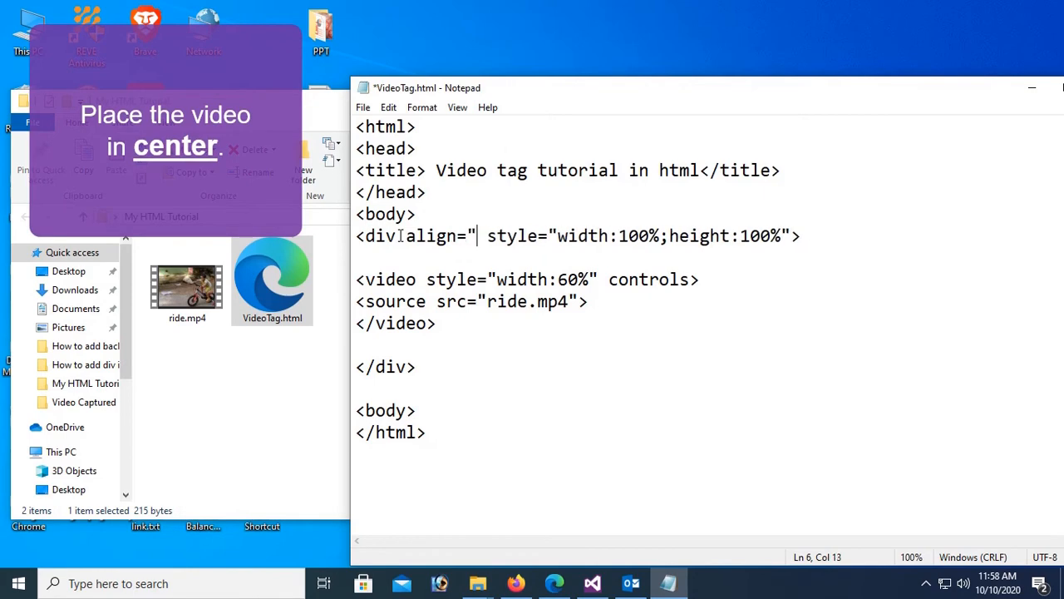
pyautogui.write('center')
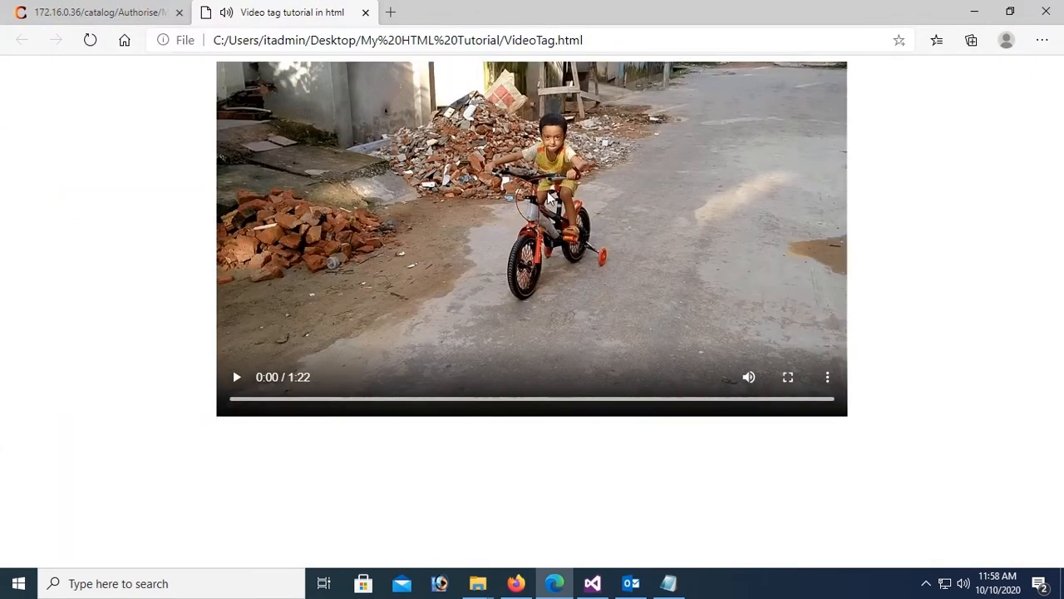
# Reload VideoTag.html in Edge and play the centered bike video.
pyautogui.click(398, 40)
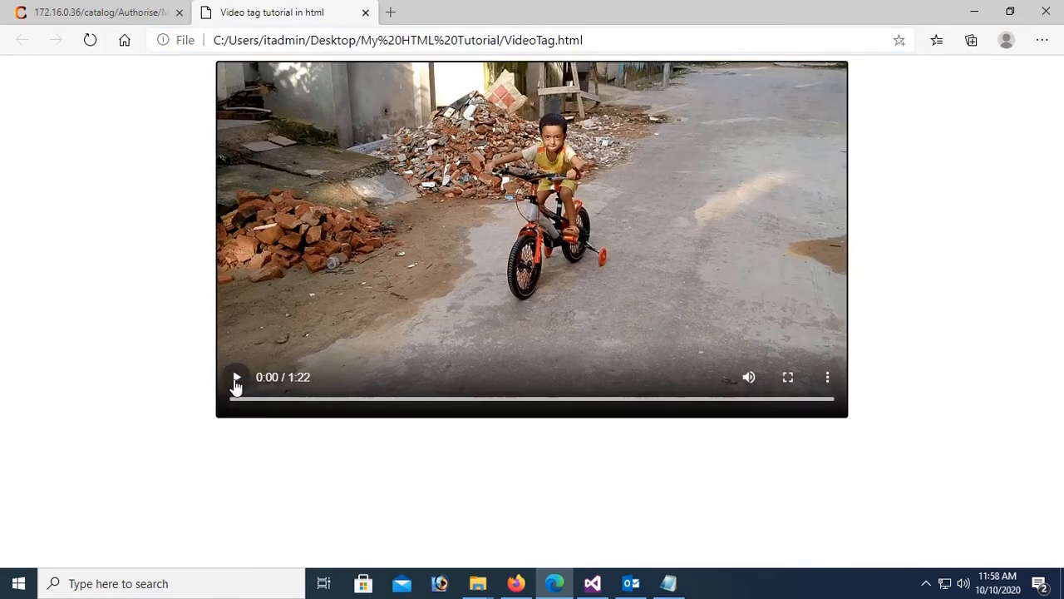
pyautogui.click(236, 376)
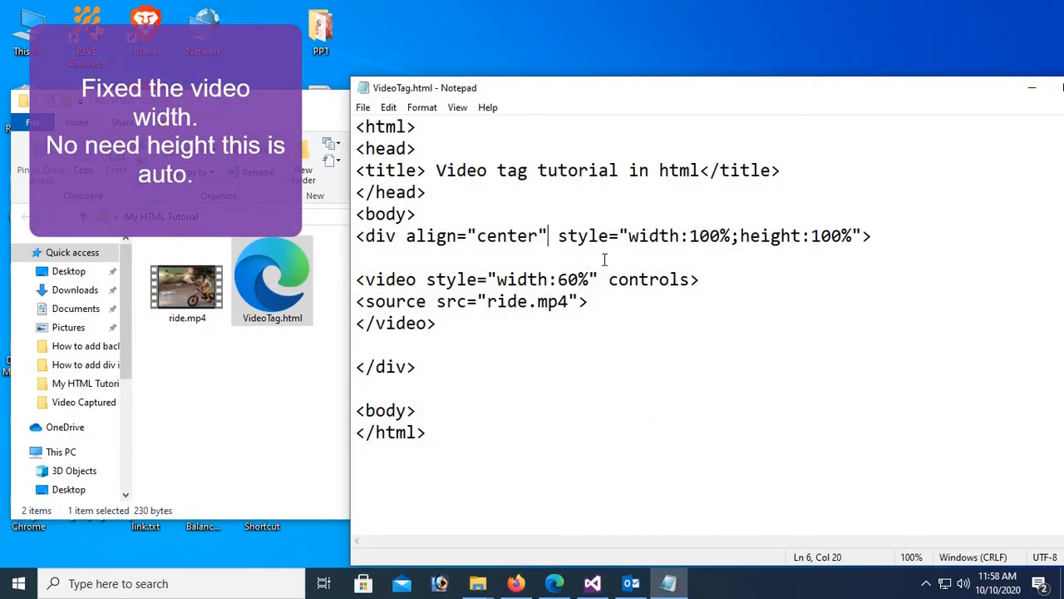
# Replace the video's 60% width value with 500px.
pyautogui.doubleClick(567, 279)
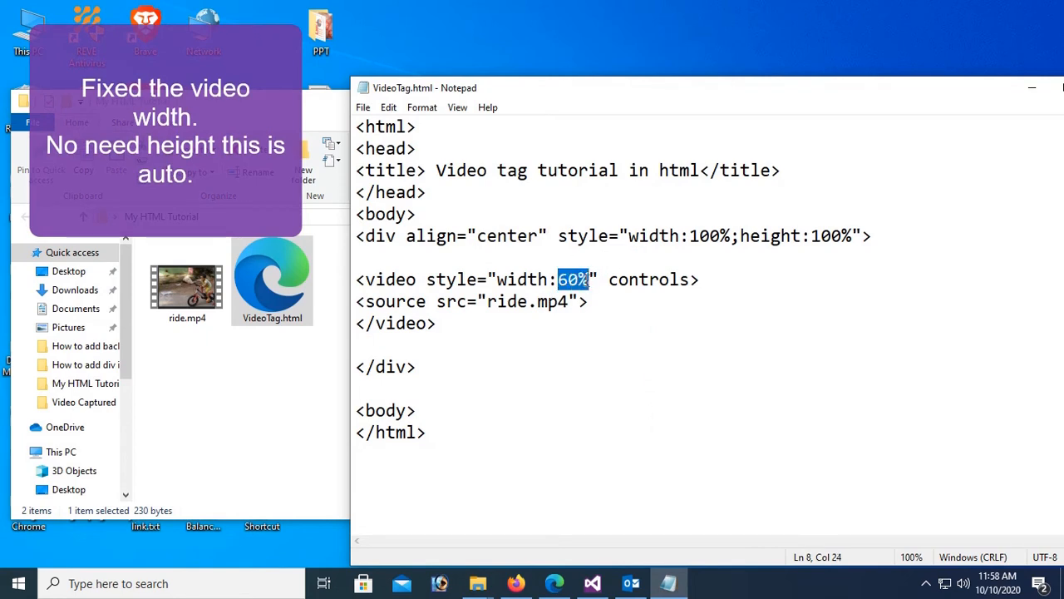
pyautogui.write('5')
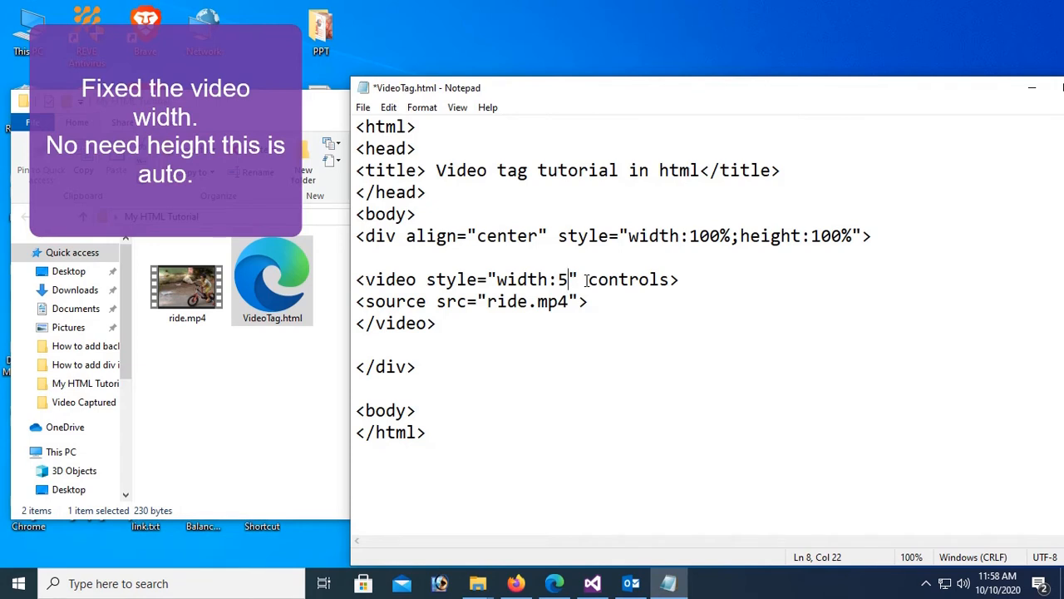
pyautogui.write('00px')
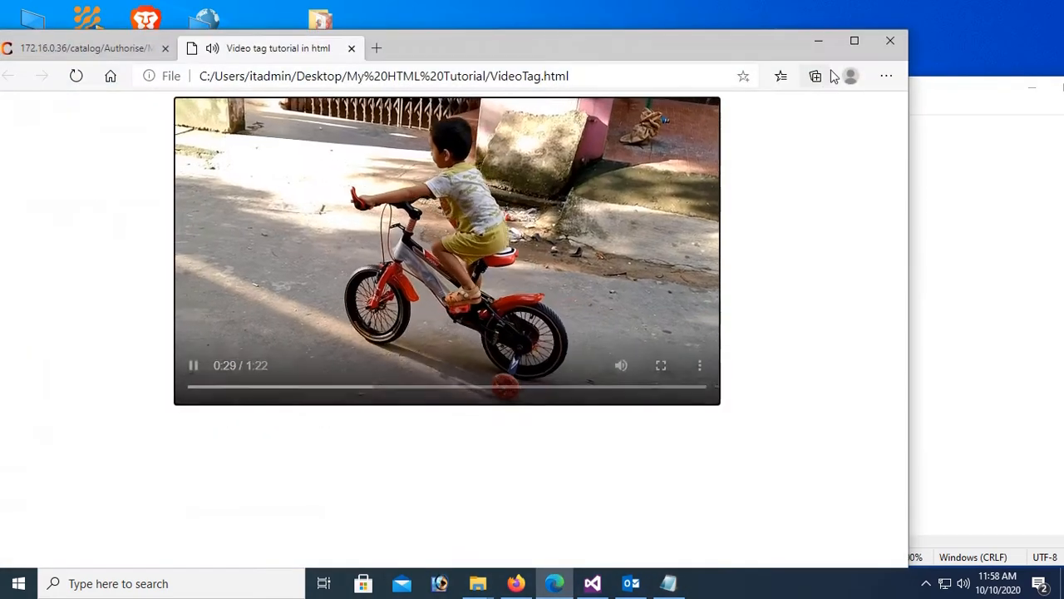
# Refresh VideoTag.html in Edge and inspect the page.
pyautogui.click(854, 40)
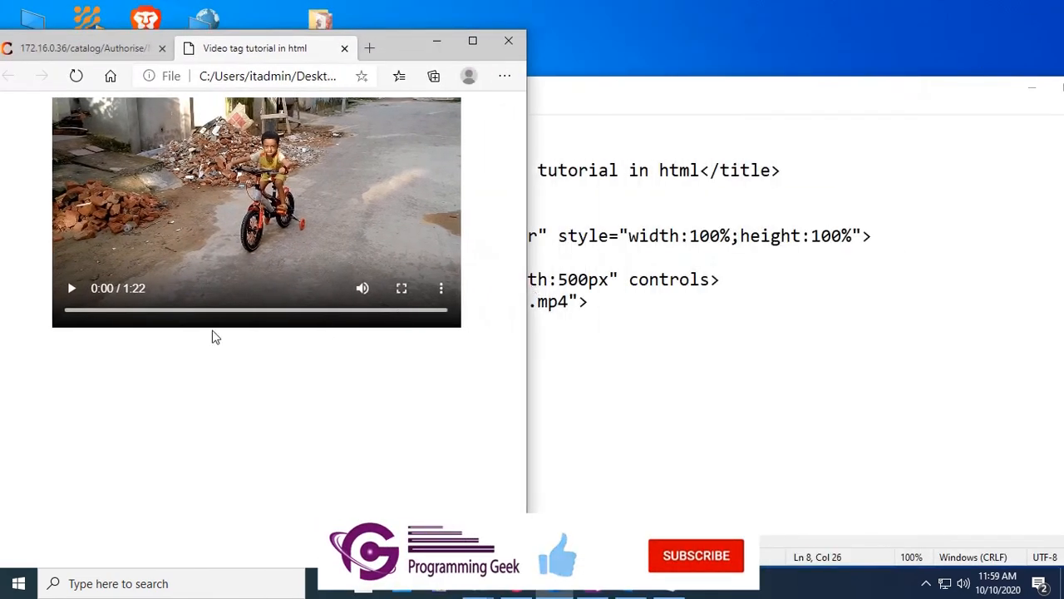
pyautogui.click(71, 288)
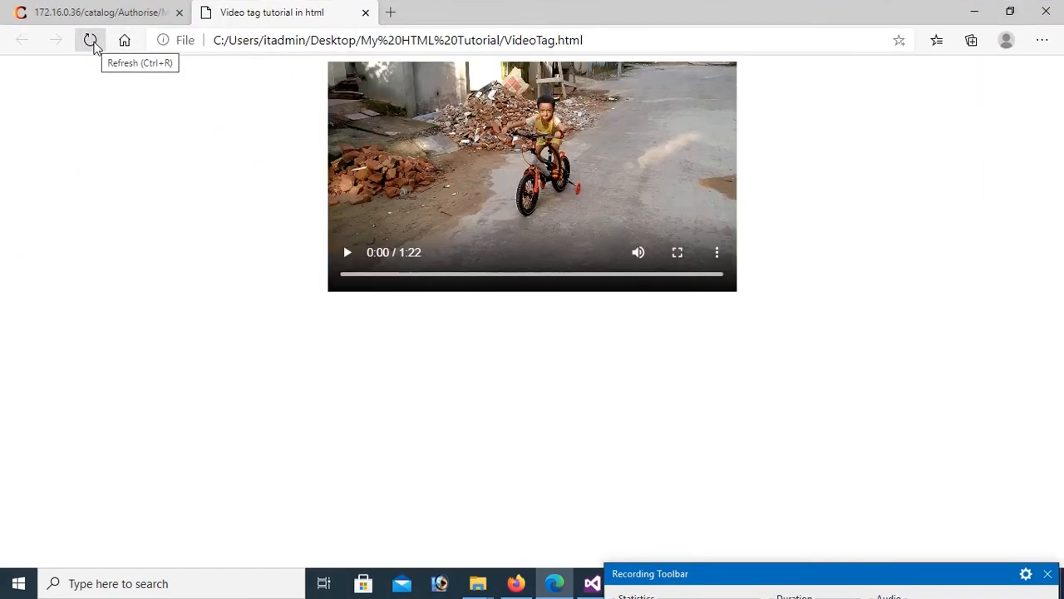
# Reload the page, test playing the 500px video, then reset it.
pyautogui.click(90, 40)
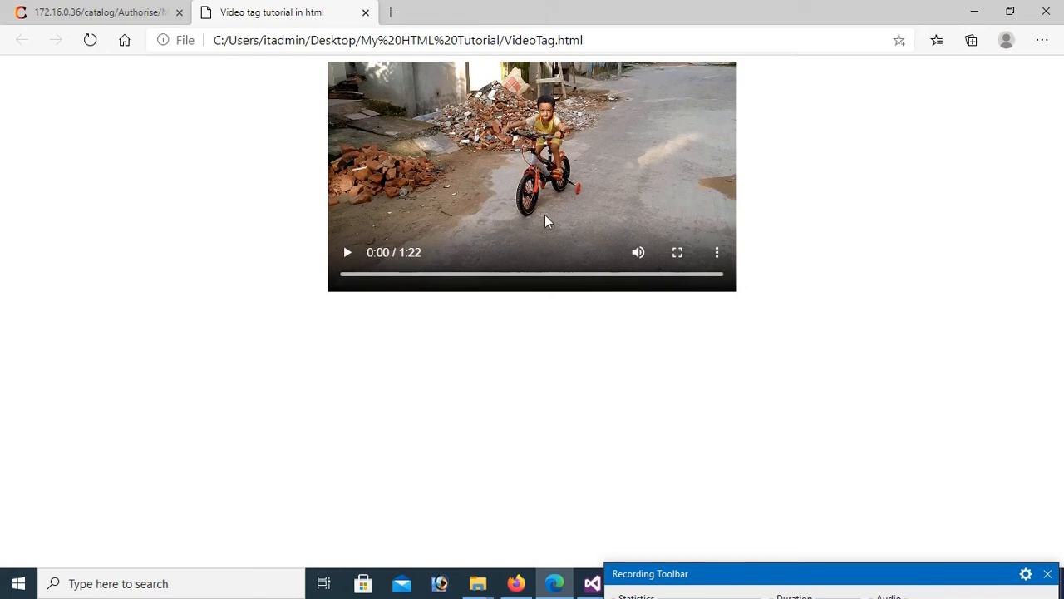
pyautogui.click(347, 252)
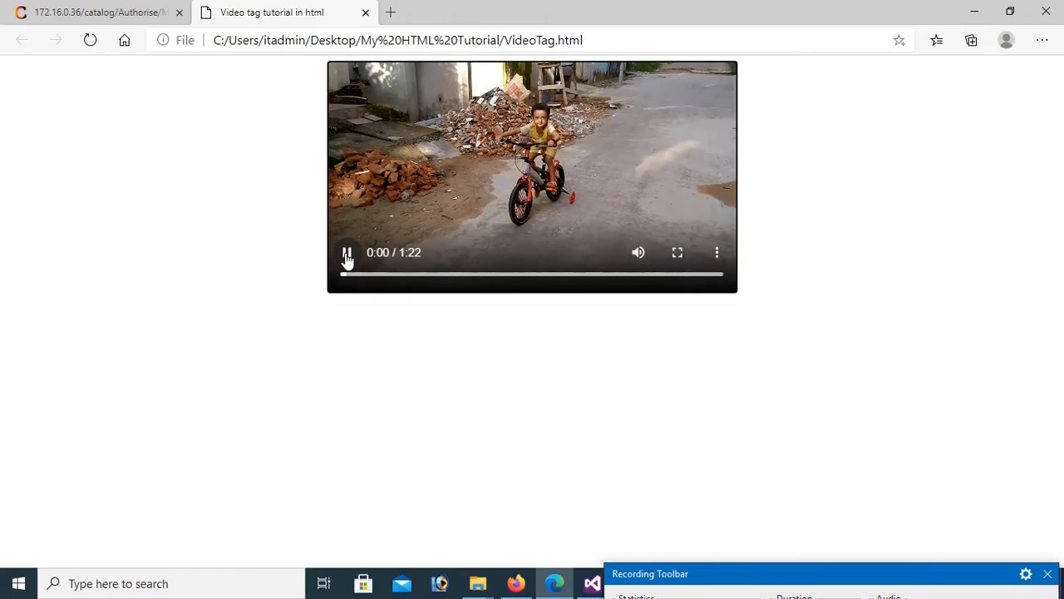
pyautogui.click(347, 252)
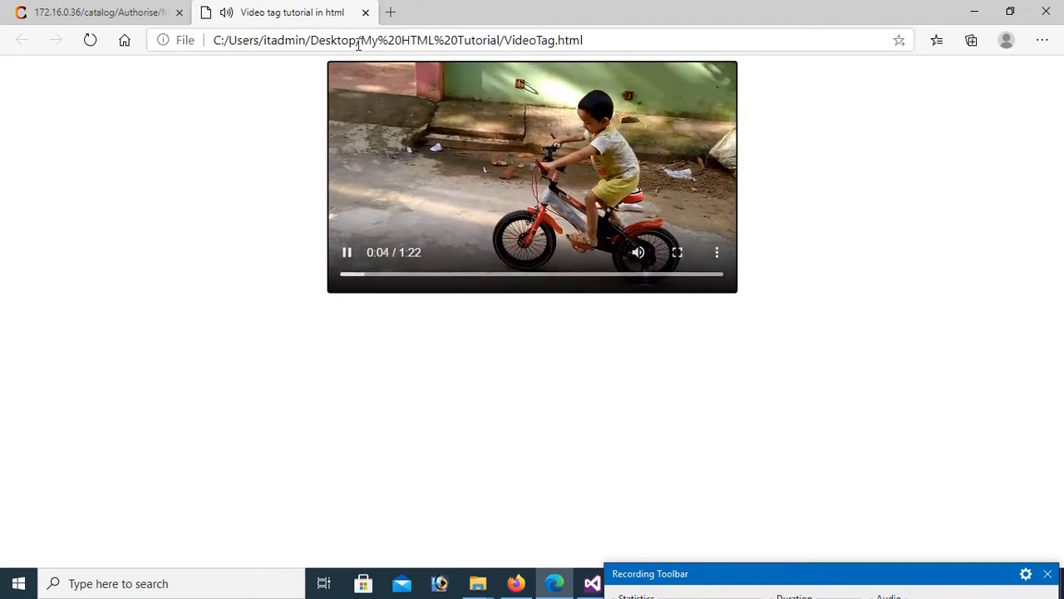
pyautogui.click(347, 252)
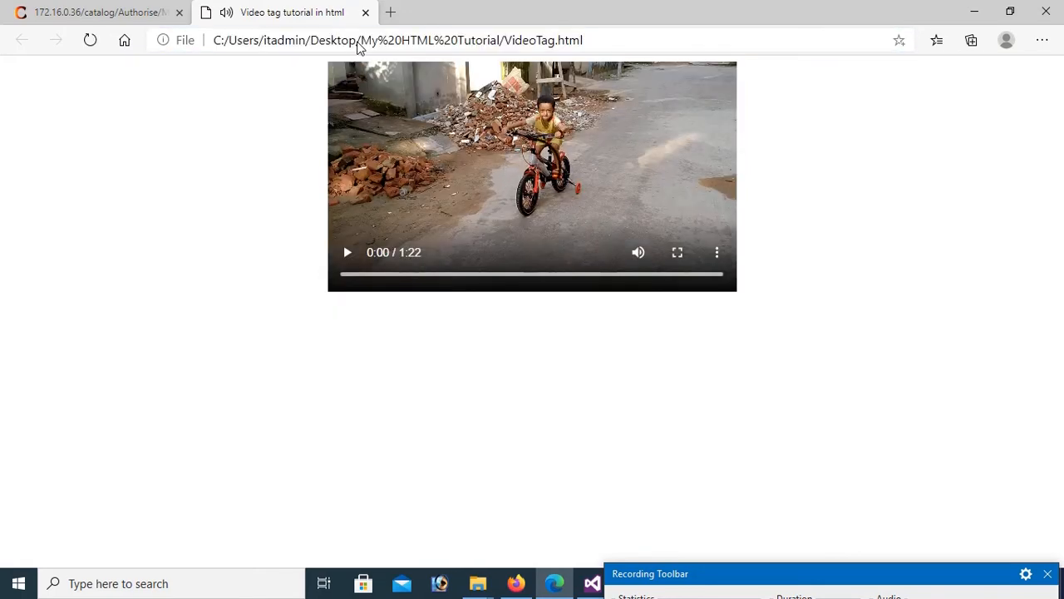
pyautogui.moveTo(586, 546)
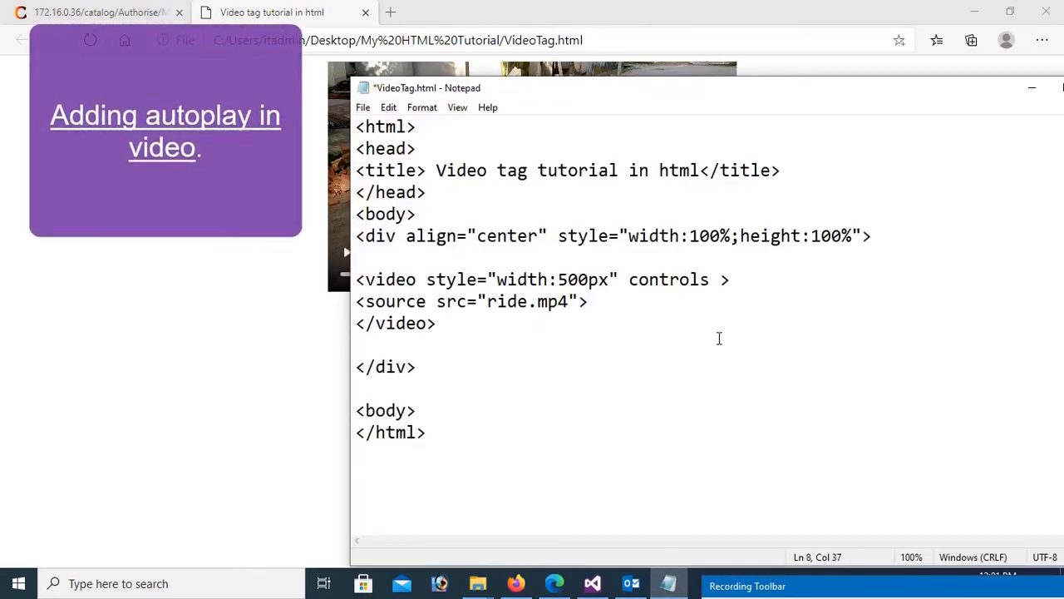
# Add the autoplay attribute after controls in the video tag.
pyautogui.write('autop')
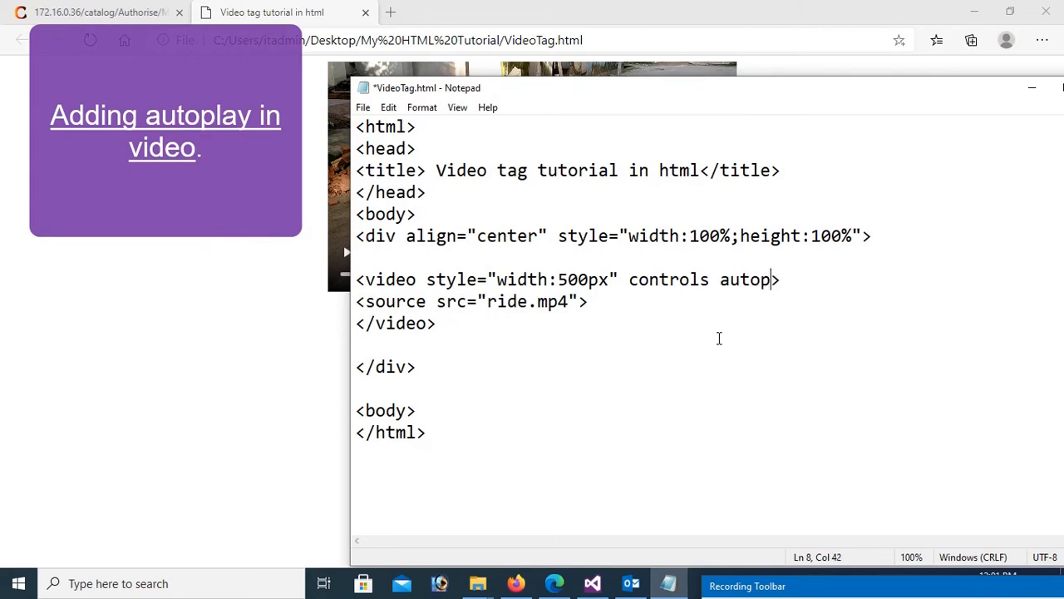
pyautogui.write('lay')
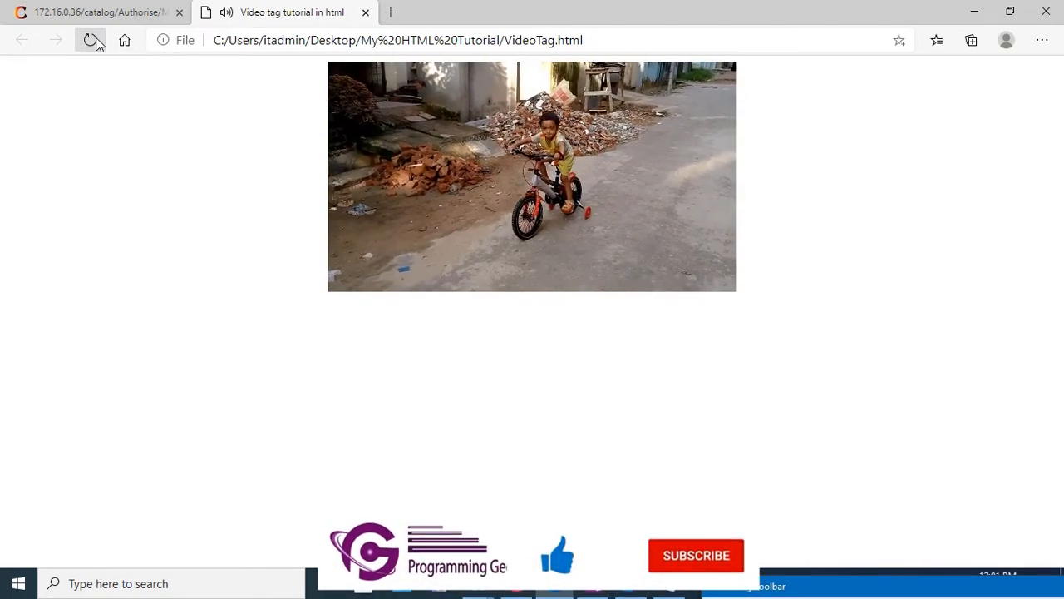
# Reload VideoTag.html twice in Edge to check the bike video autoplays.
pyautogui.click(531, 176)
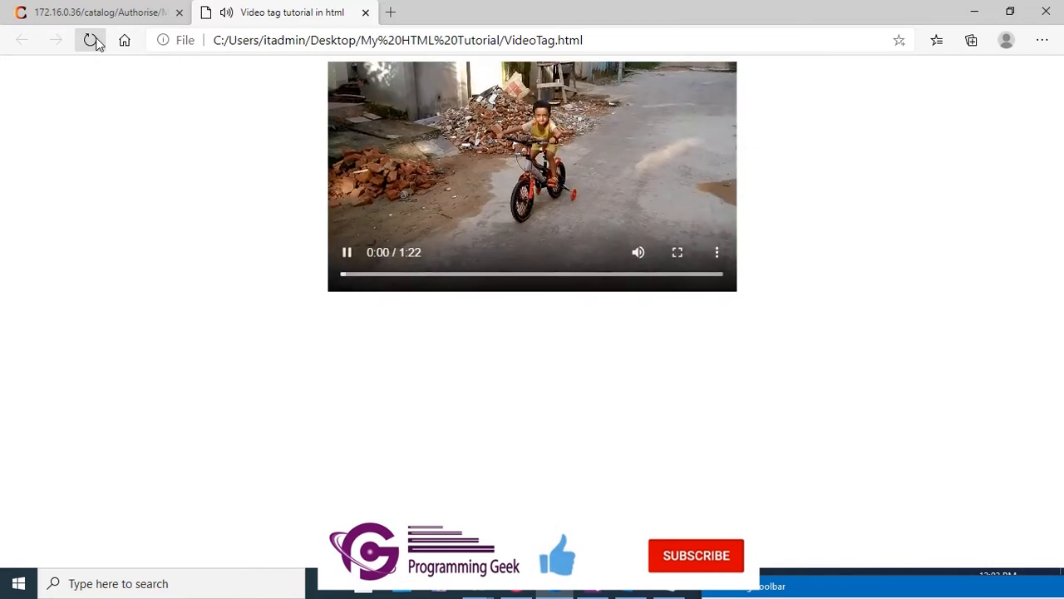
pyautogui.click(91, 40)
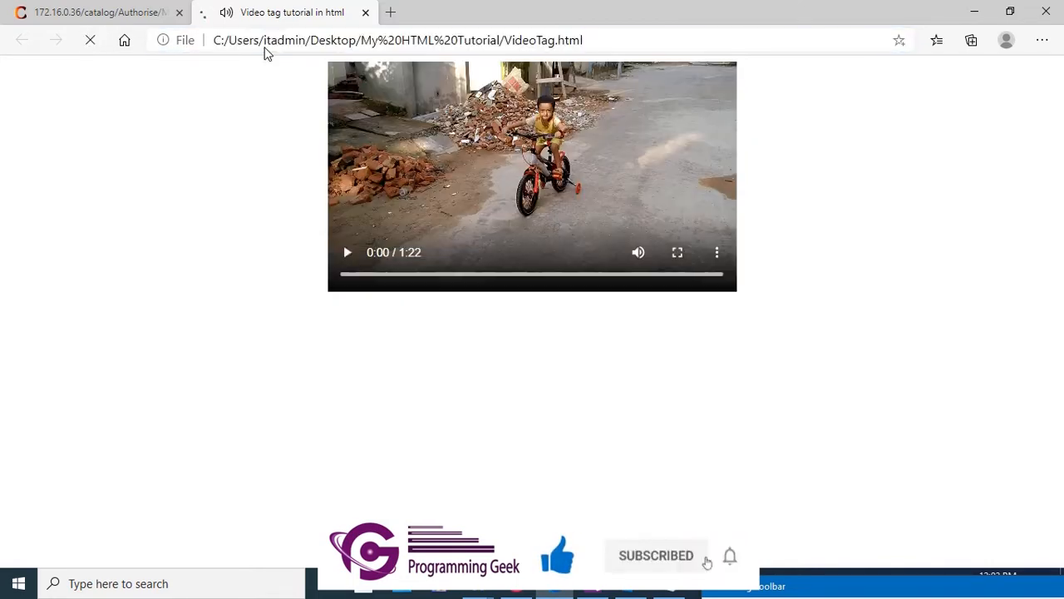